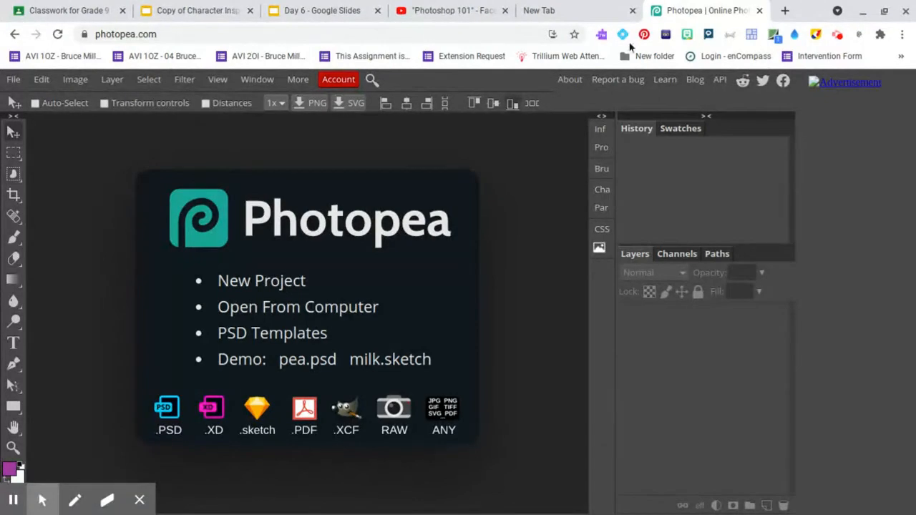
mouse_move(784, 11)
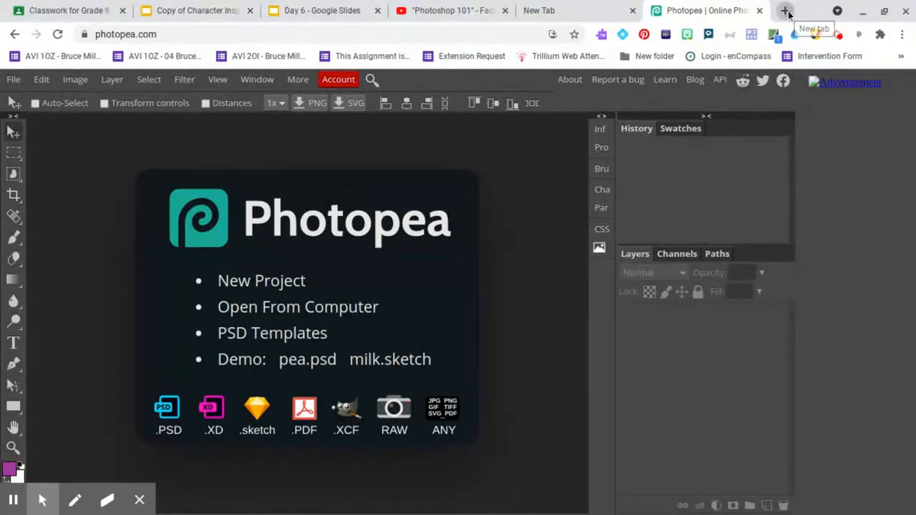
Step: Start a fresh browser tab and search the web for 'face'
left_click(784, 10)
type("face")
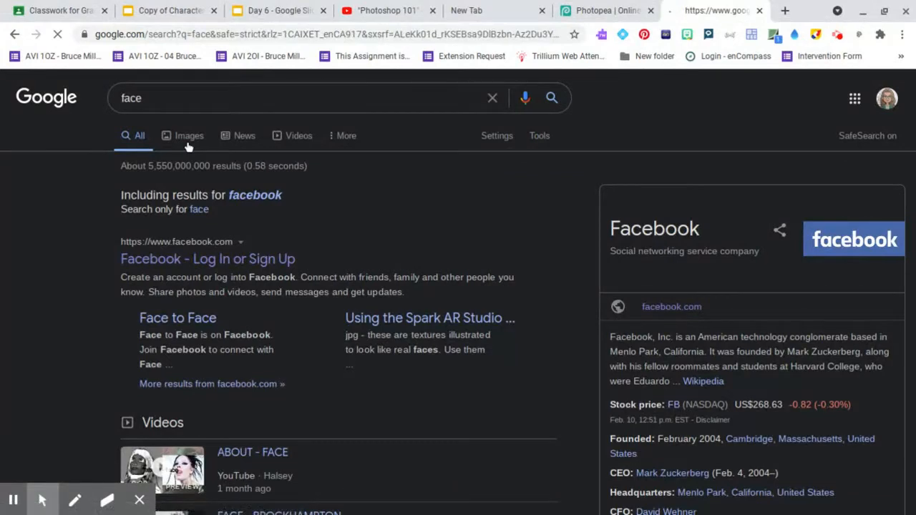
Step: Filter the 'face' image results to large size only
left_click(189, 135)
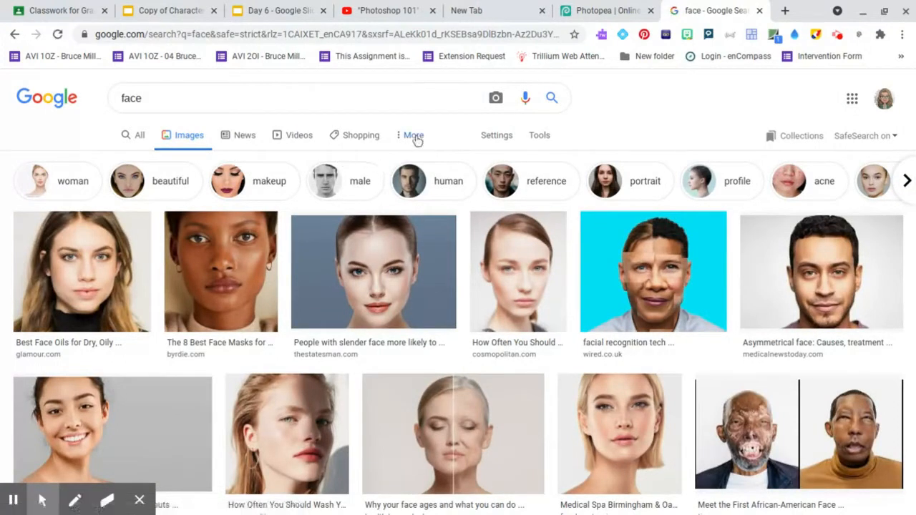
left_click(496, 134)
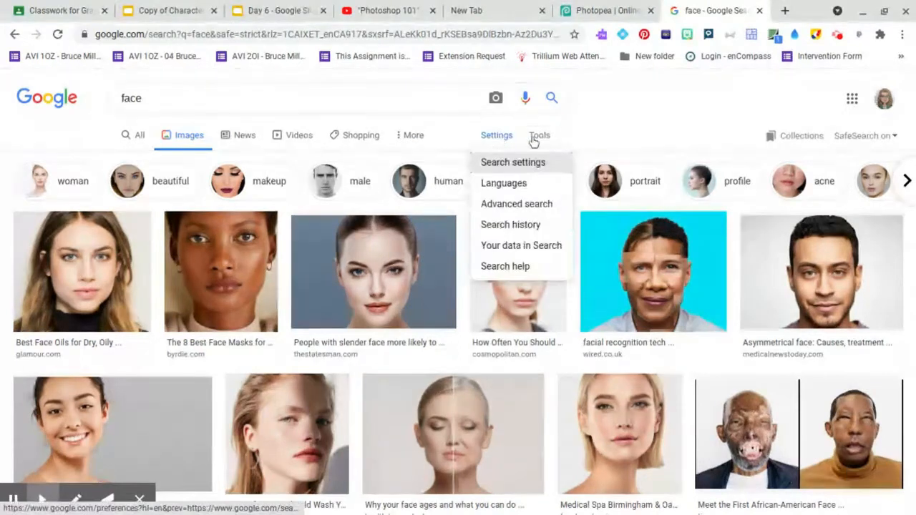
left_click(538, 134)
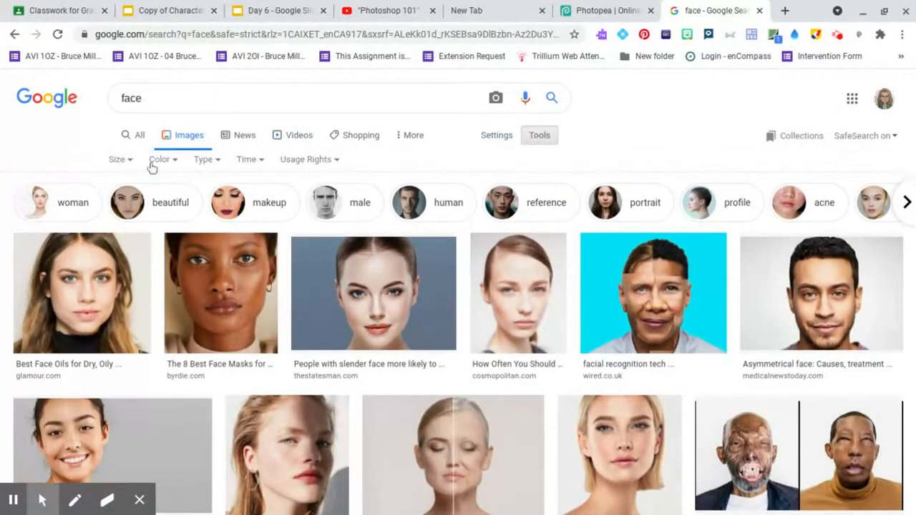
left_click(117, 158)
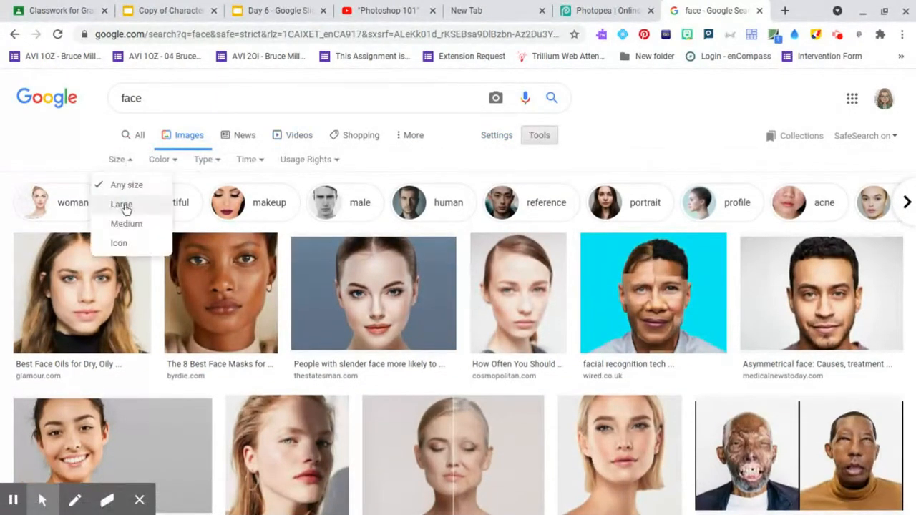
left_click(121, 203)
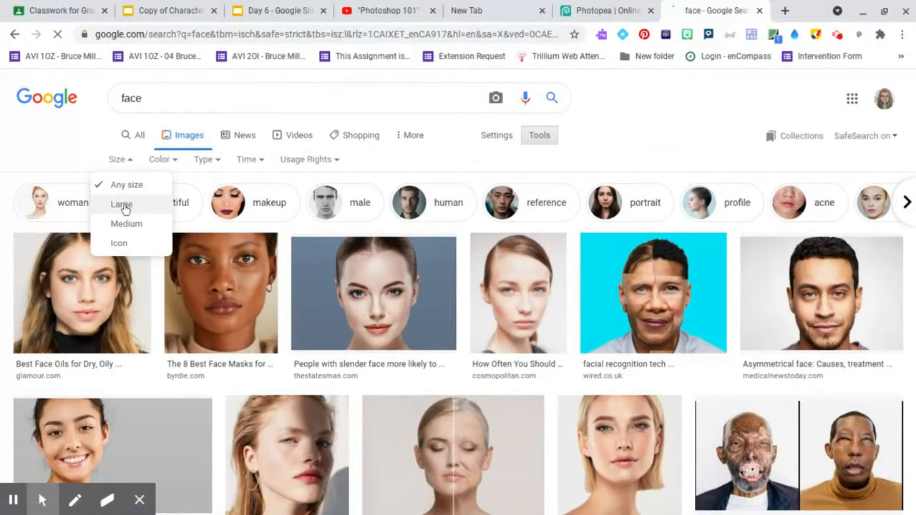
left_click(122, 203)
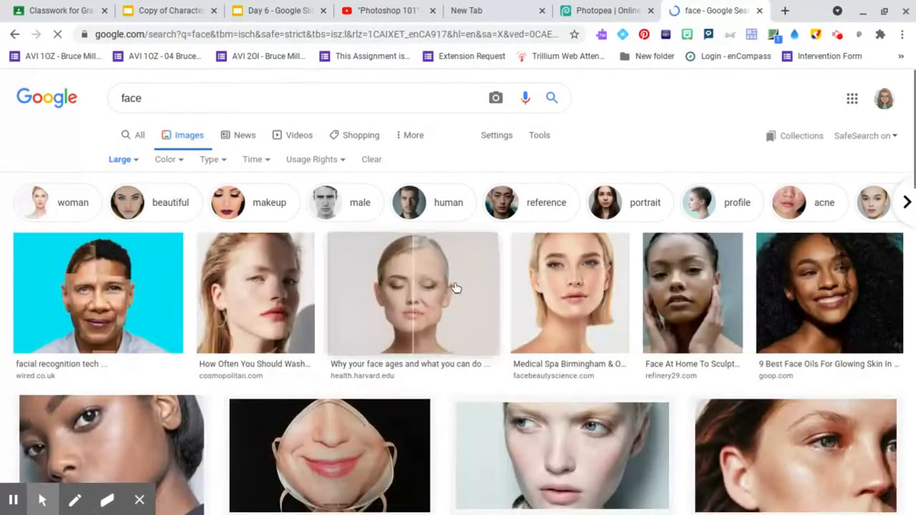
mouse_move(651, 149)
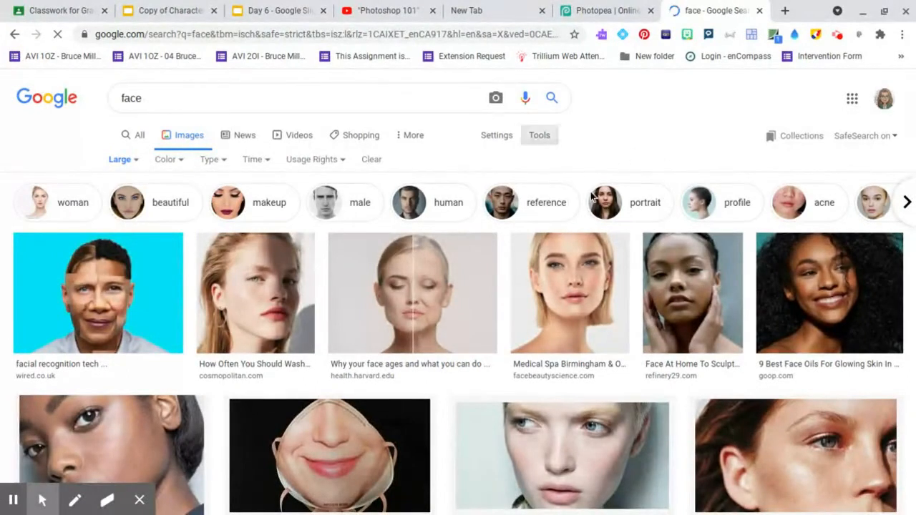
mouse_move(412, 429)
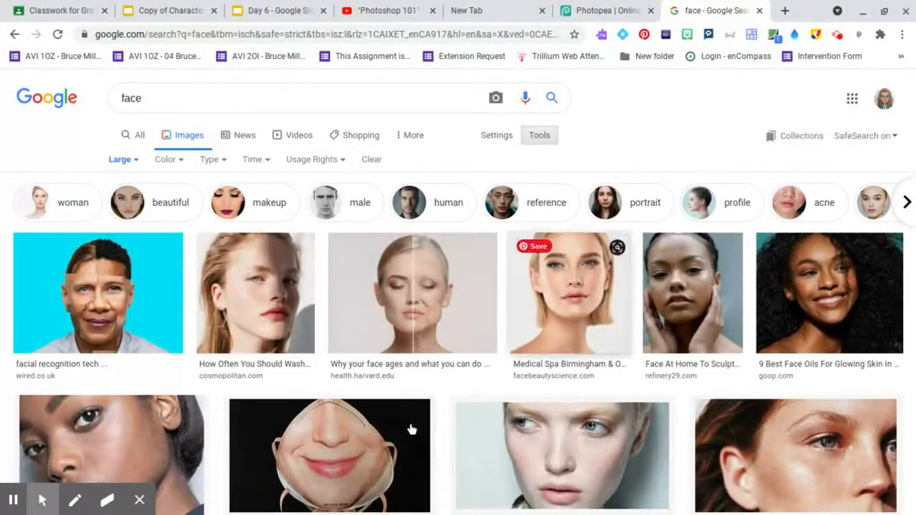
Step: Browse down through the large face image results for a suitable photo
scroll("down", 3)
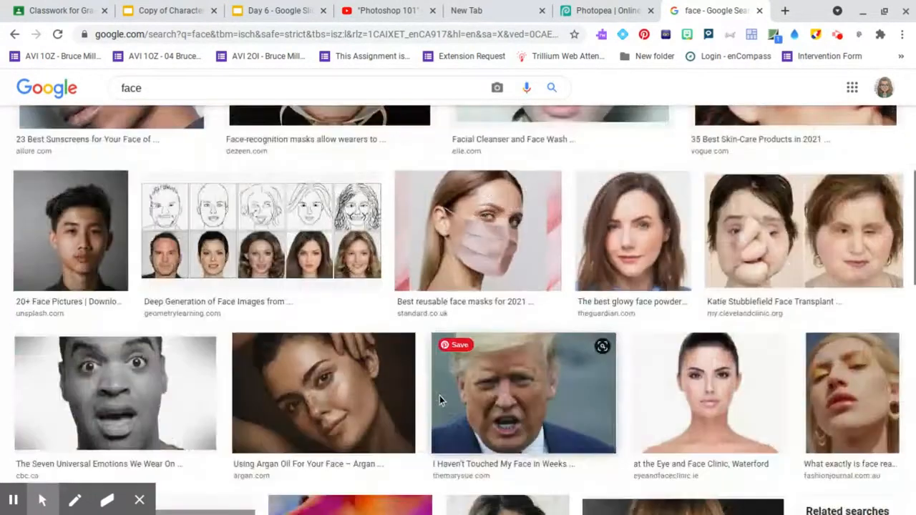
scroll("down", 3)
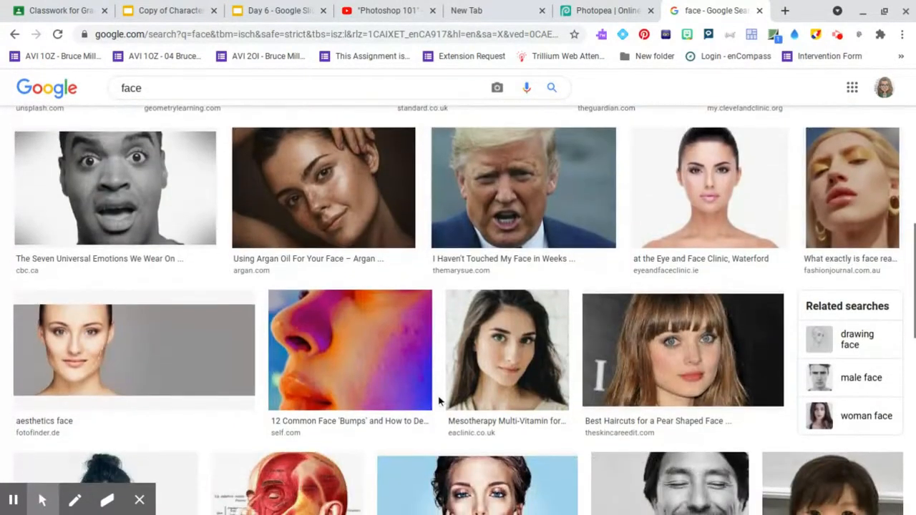
scroll("down", 3)
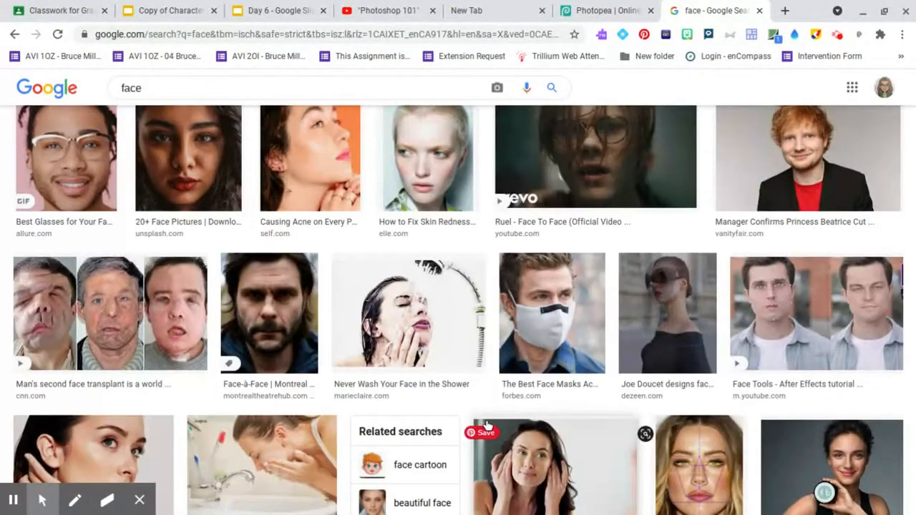
scroll("down", 3)
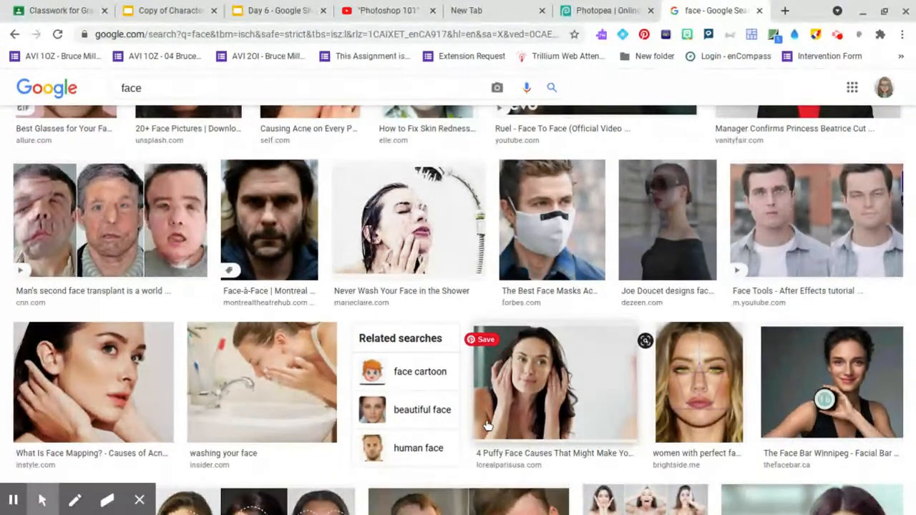
scroll("down", 3)
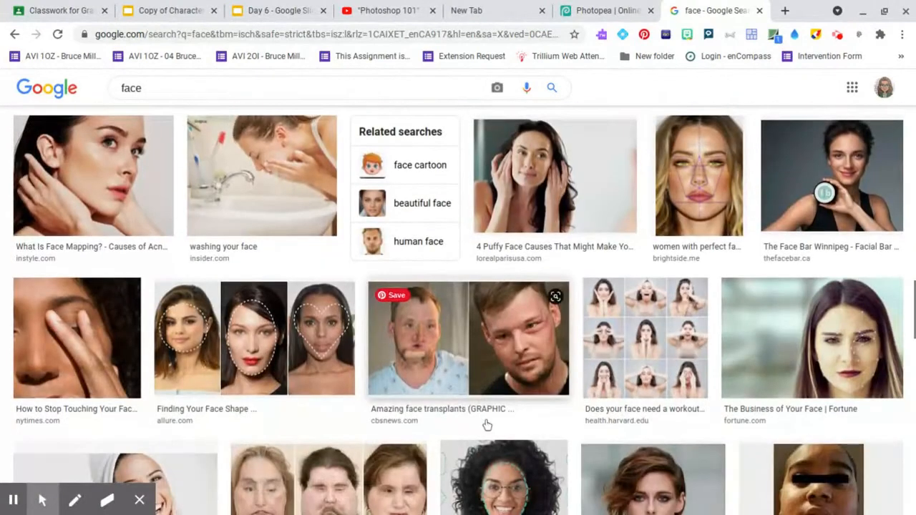
scroll("down", 3)
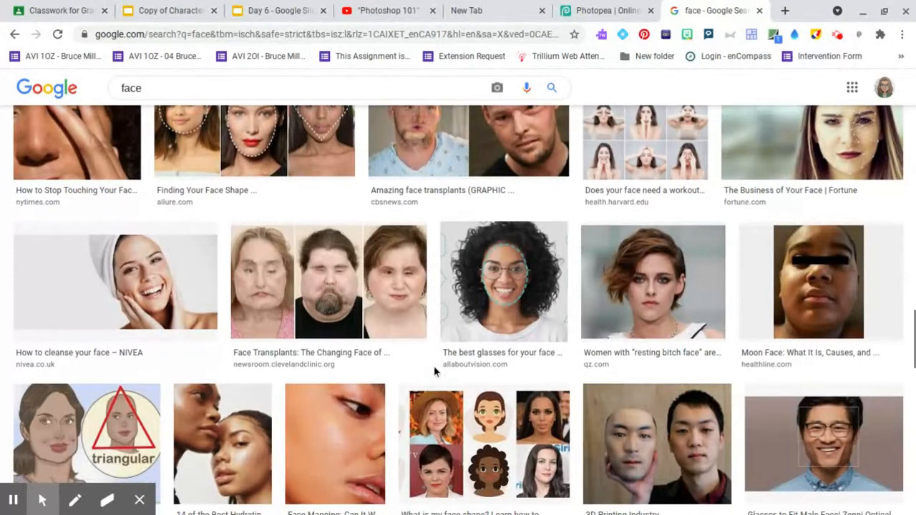
scroll("down", 3)
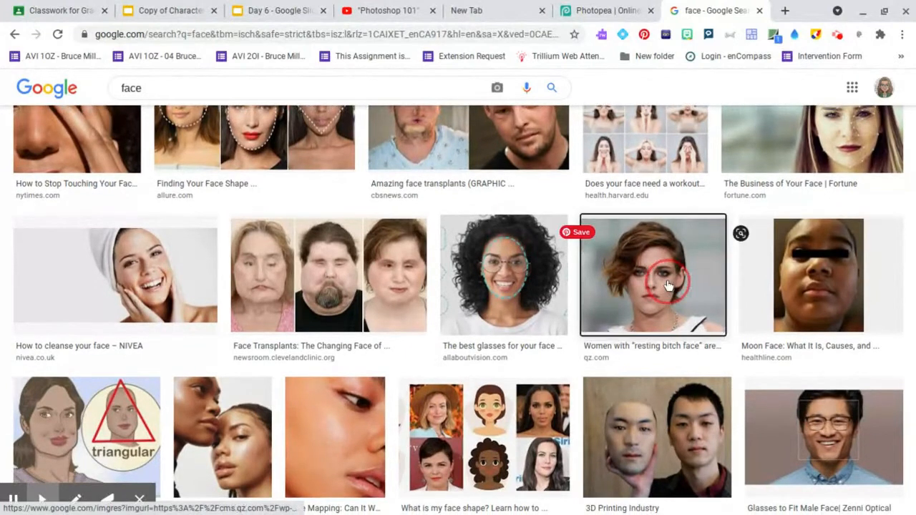
Step: Save the short-haired woman's face photo from the results into Downloads
left_click(652, 275)
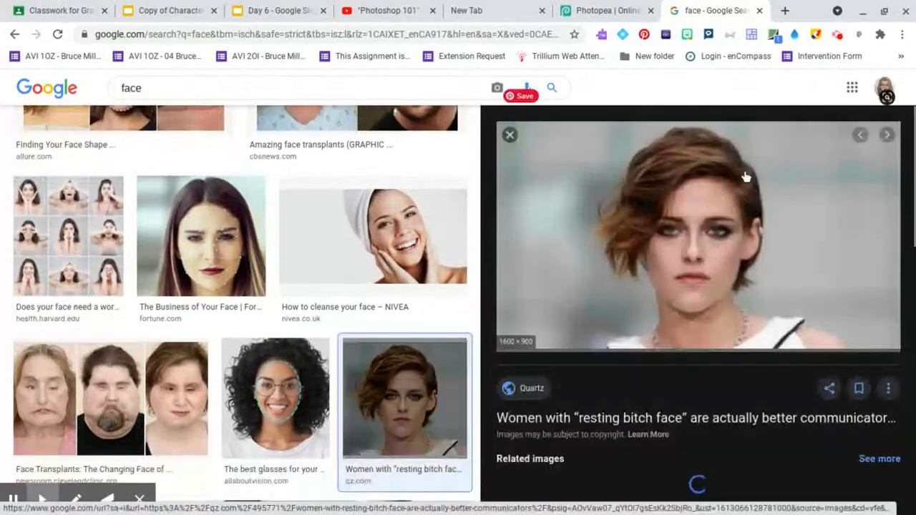
right_click(715, 218)
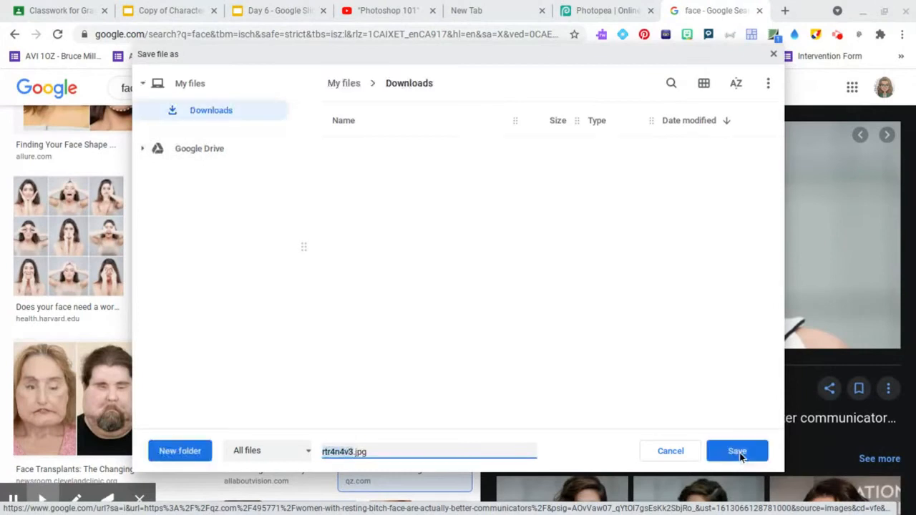
left_click(211, 109)
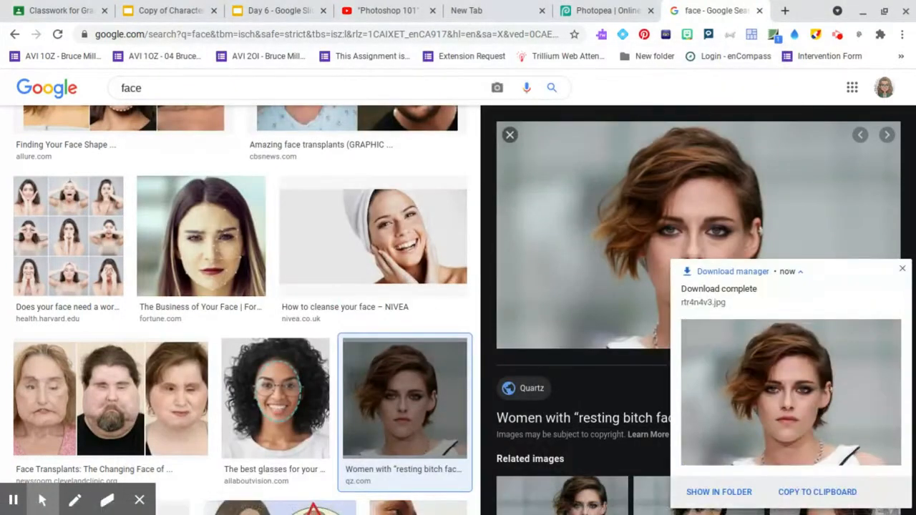
scroll("down", 3)
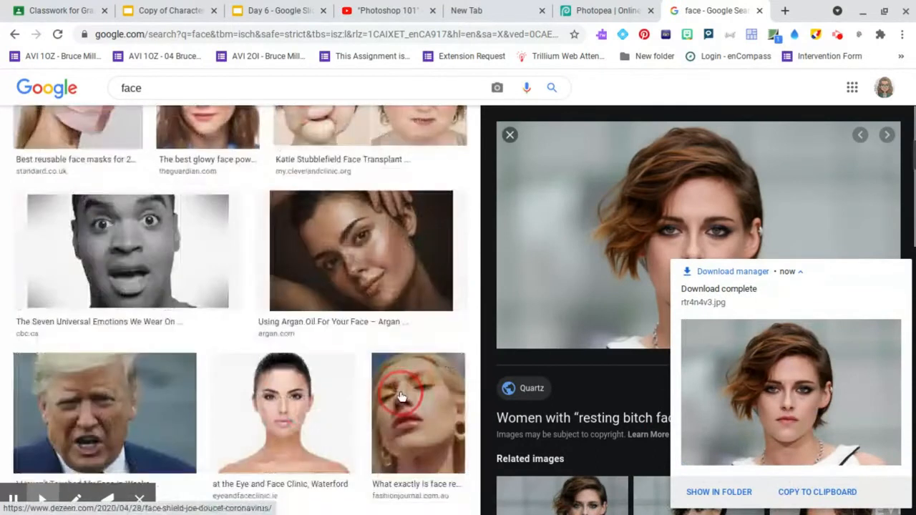
scroll("up", 3)
type("large eyes")
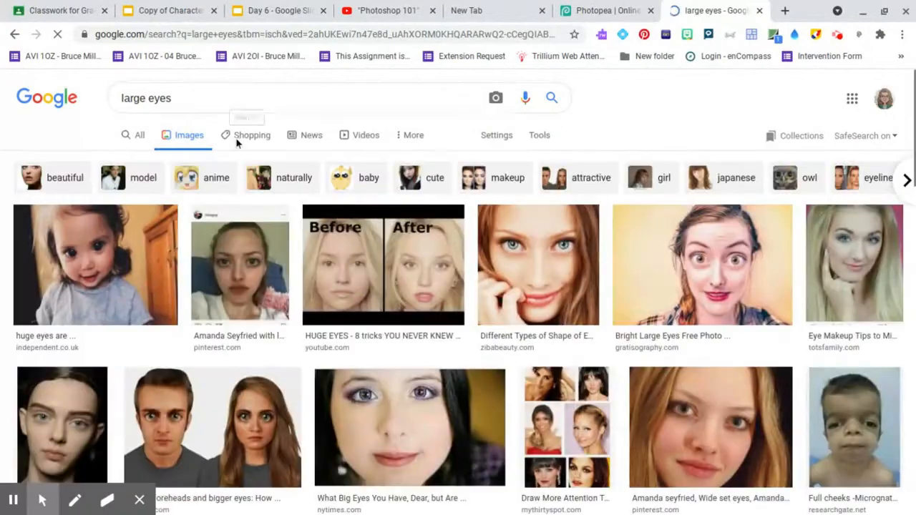
Step: Save an eye close-up and then a wide-nose picture into Downloads
scroll("down", 3)
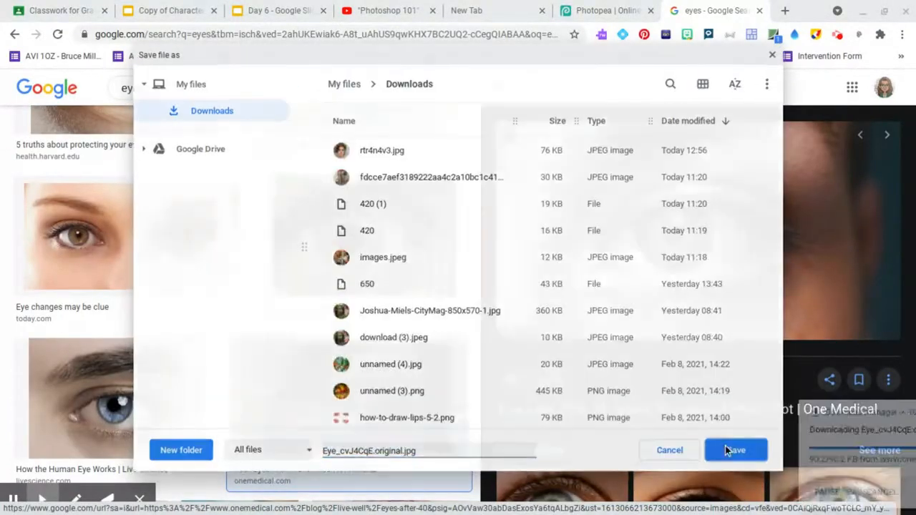
left_click(735, 450)
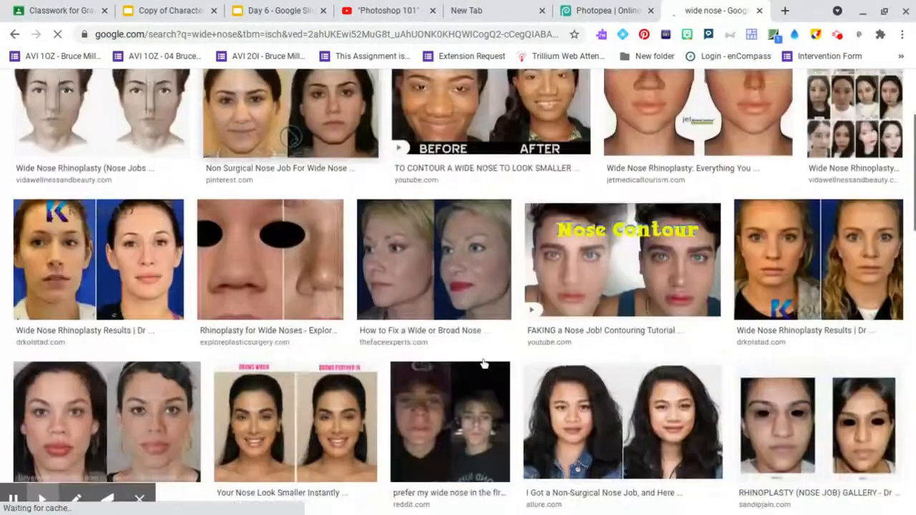
scroll("down", 3)
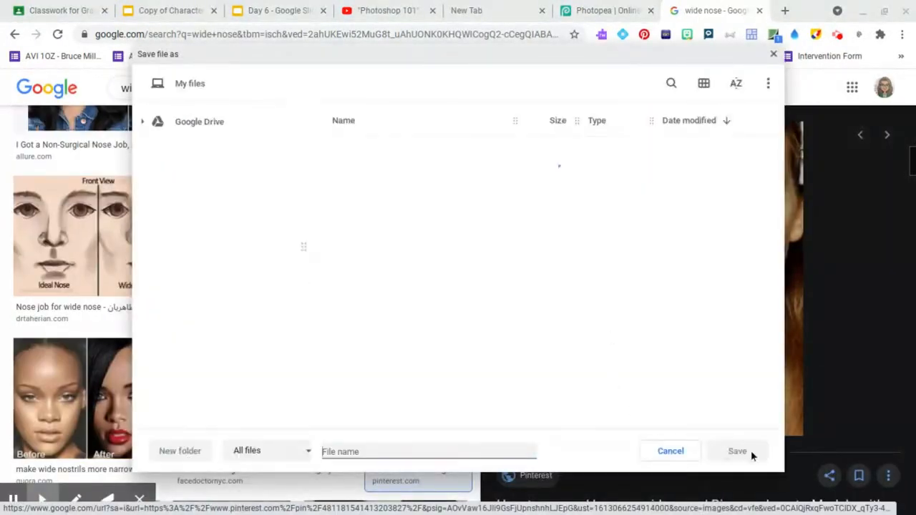
left_click(669, 450)
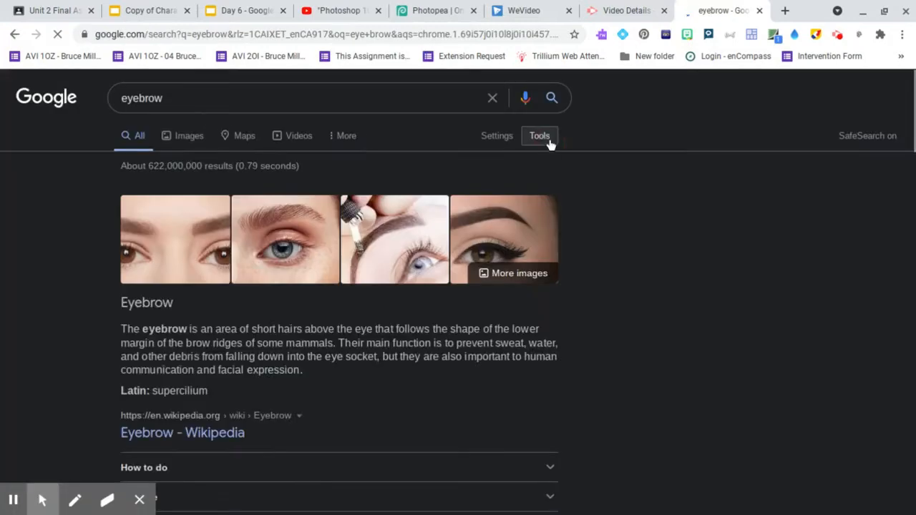
Step: Download a large brow lamination close-up from the eyebrow results and return to Photopea
left_click(189, 134)
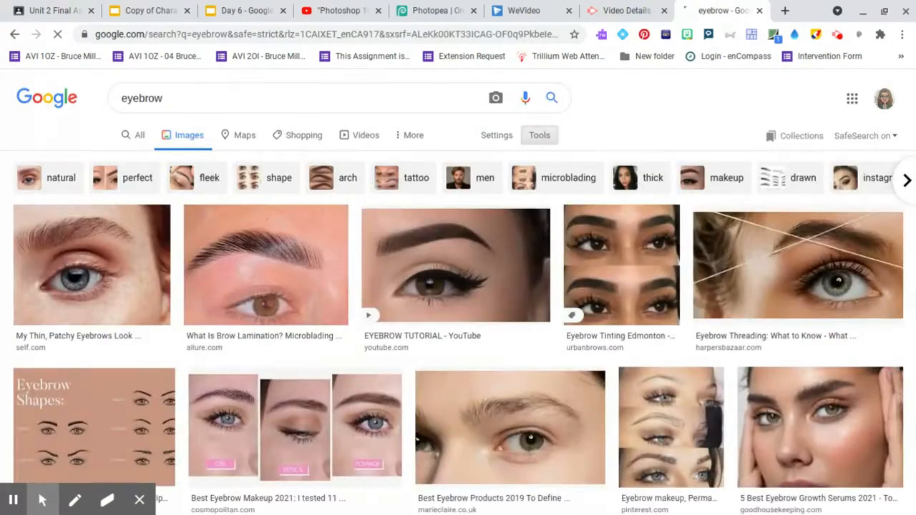
left_click(538, 134)
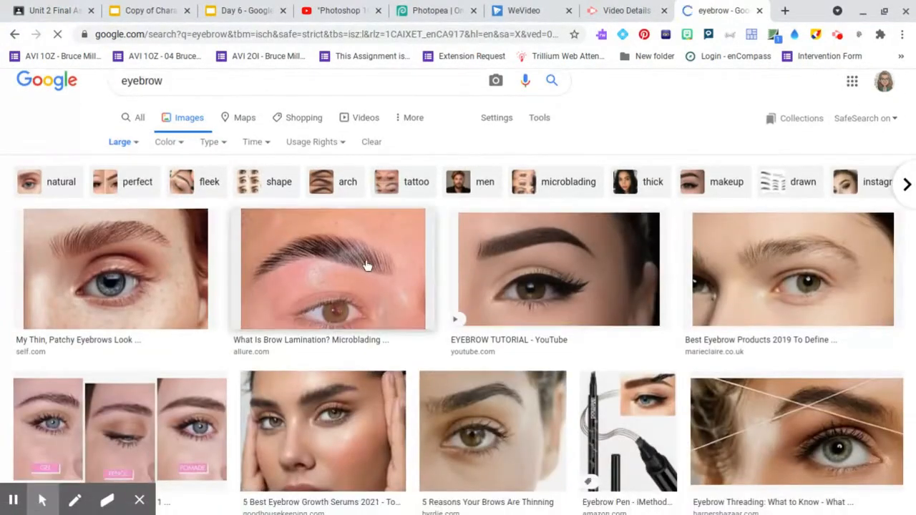
left_click(332, 269)
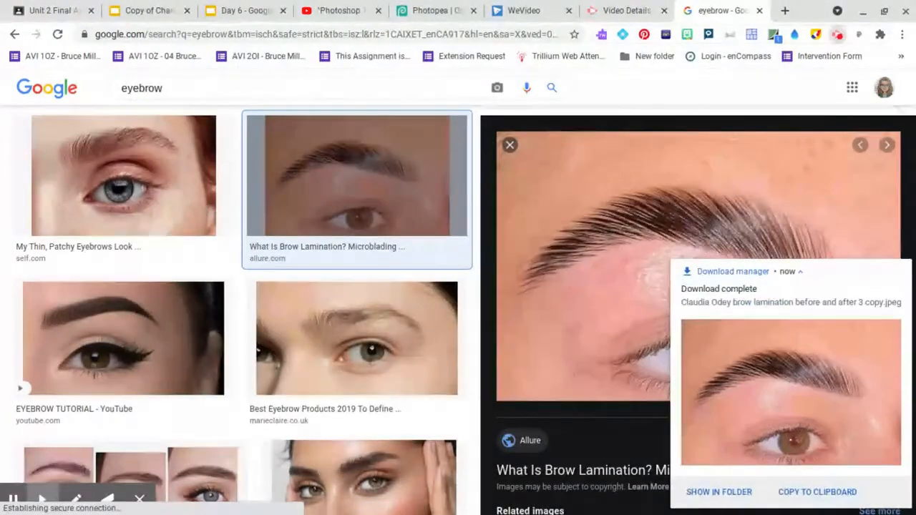
left_click(636, 10)
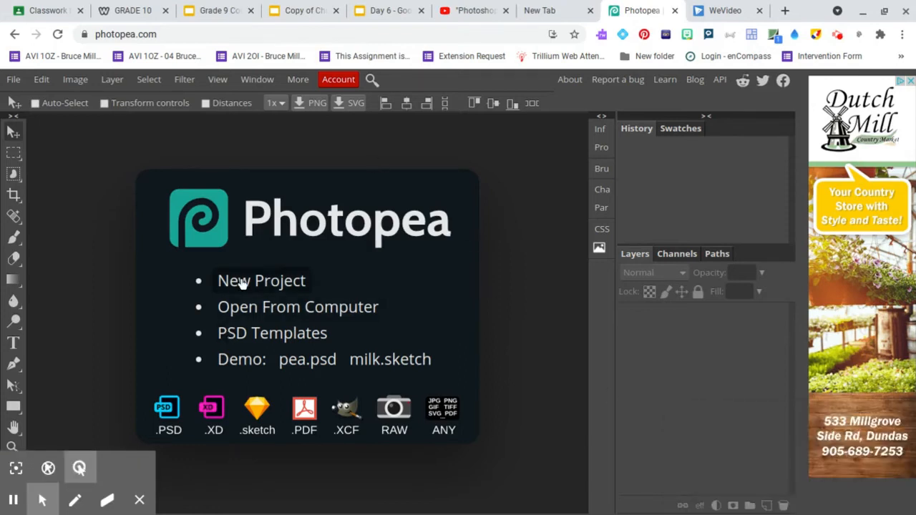
Step: Create a new white document measured in inches, 8 wide by 10 tall
left_click(260, 279)
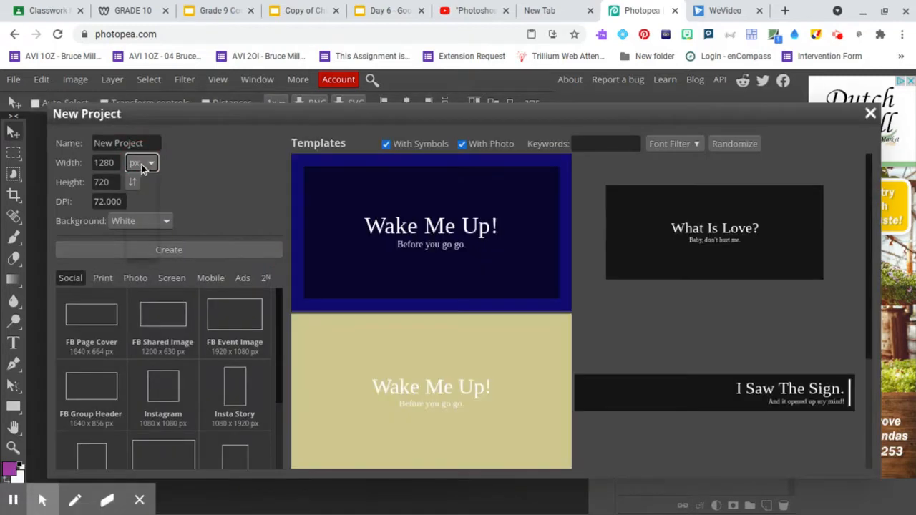
left_click(140, 163)
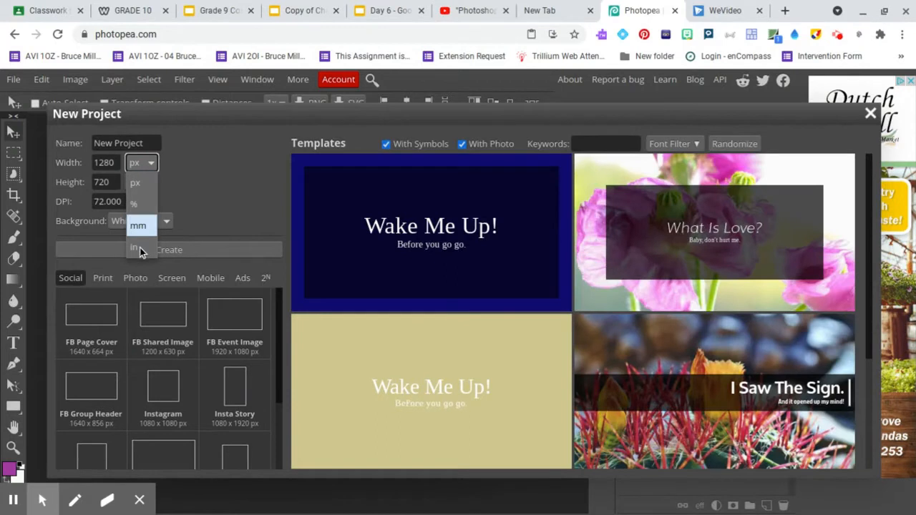
left_click(134, 246)
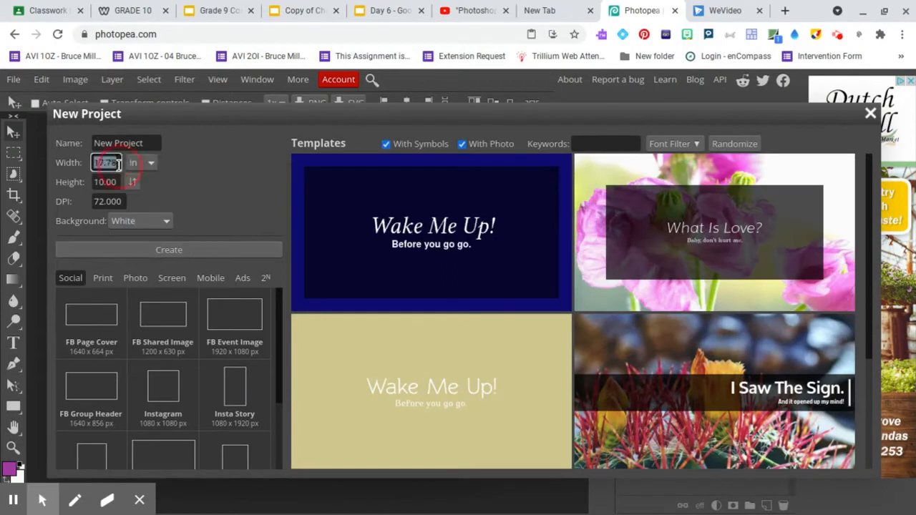
type("8.00")
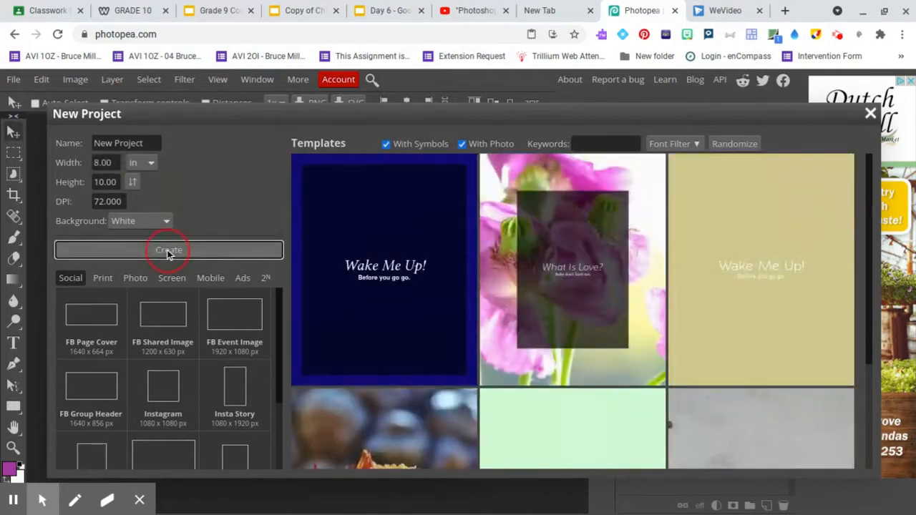
left_click(169, 249)
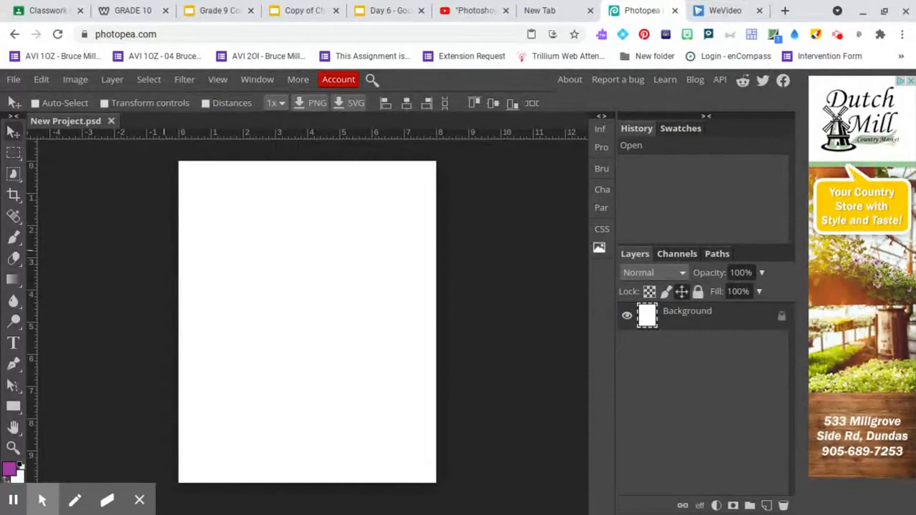
Step: Place the rtr4n4v3.jpg face photo from Downloads onto the blank page
left_click(12, 80)
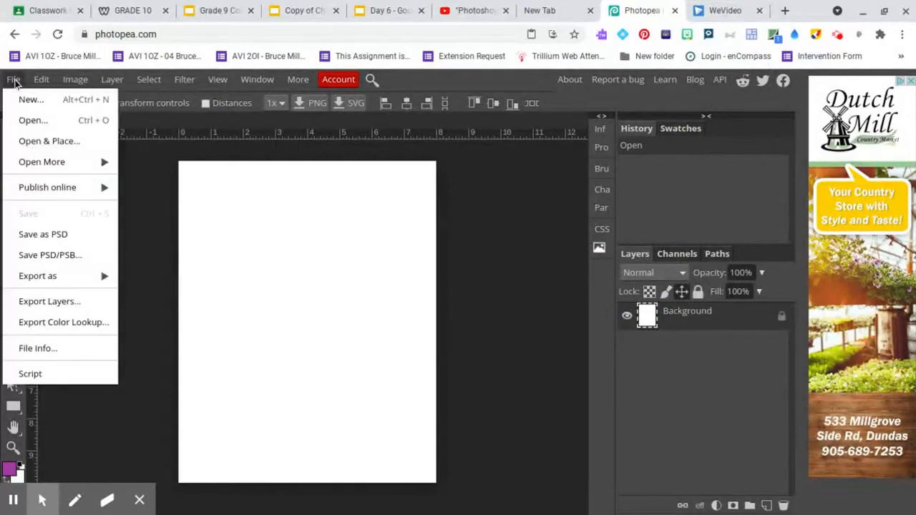
mouse_move(49, 142)
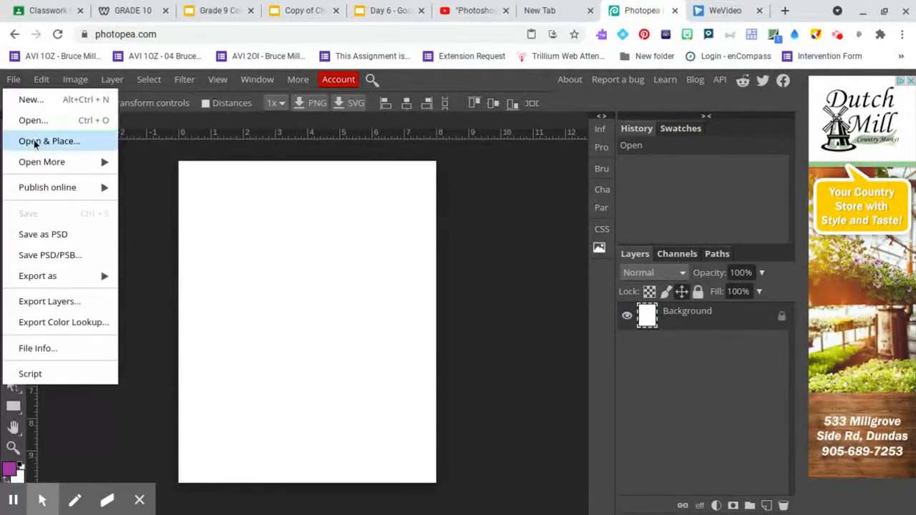
left_click(49, 141)
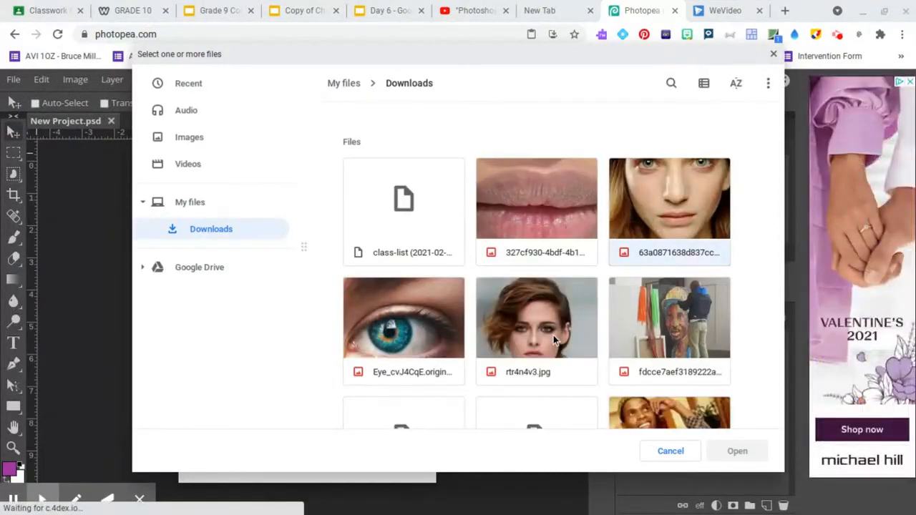
left_click(535, 317)
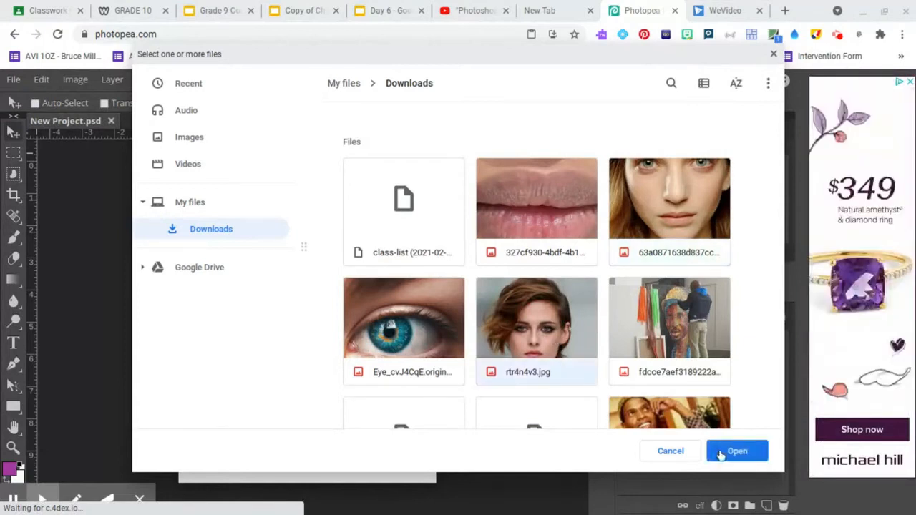
left_click(735, 451)
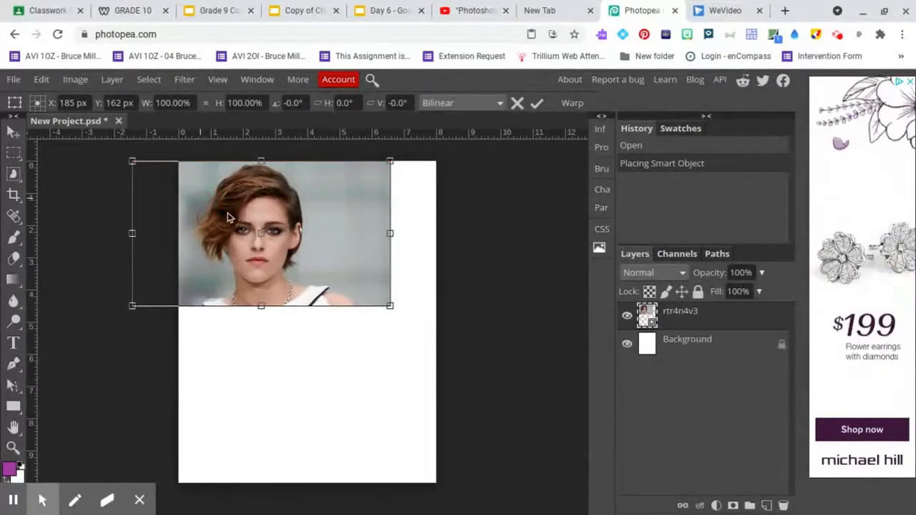
Step: Scale the face photo up to about 200% so it covers the page and commit it
left_click_drag(389, 306, 400, 312)
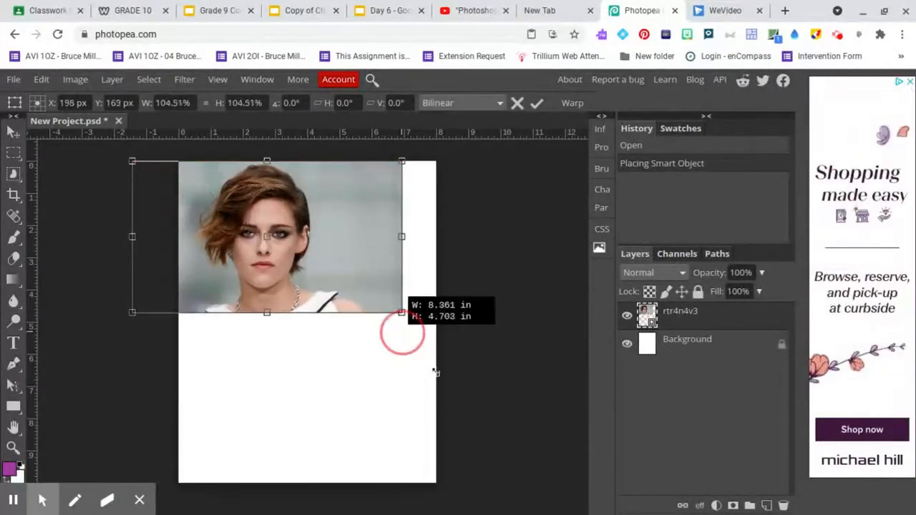
left_click_drag(401, 312, 555, 399)
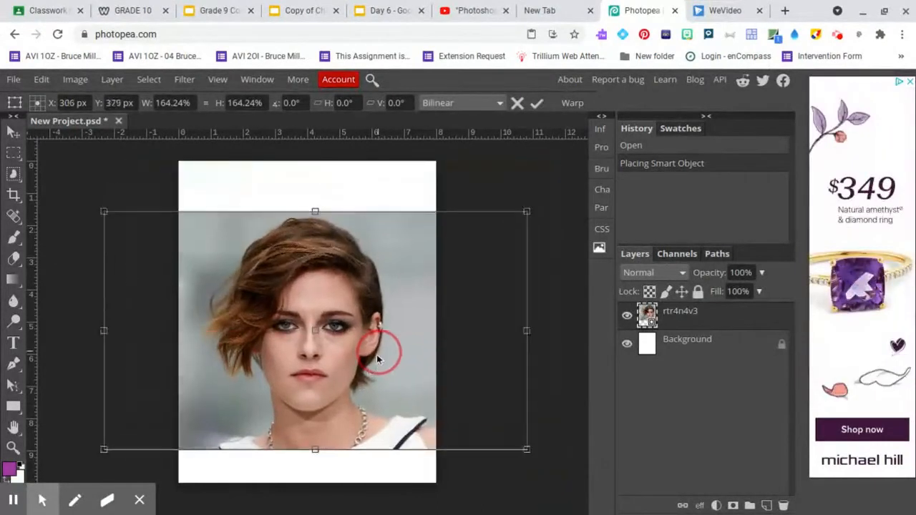
left_click_drag(379, 350, 343, 383)
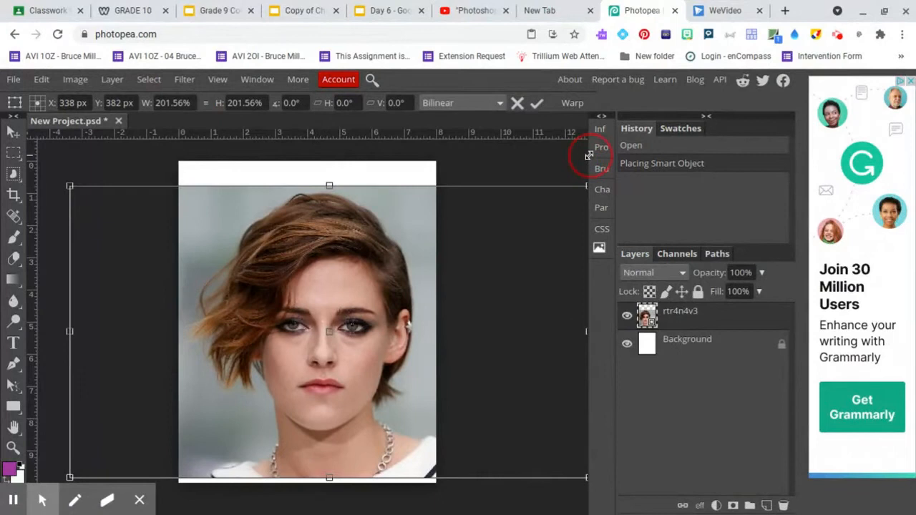
left_click(536, 103)
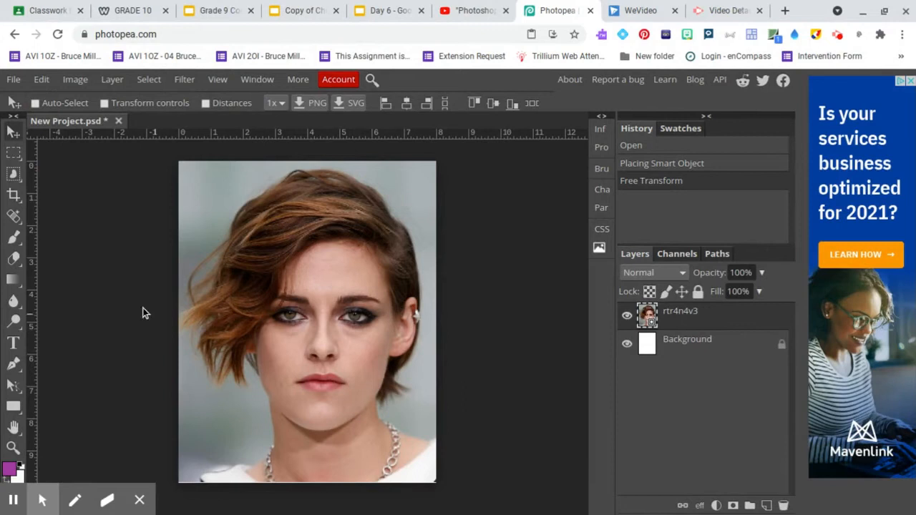
Step: Open the 63a0871638d837cc… long-haired woman photo from Downloads as a separate document
left_click(13, 80)
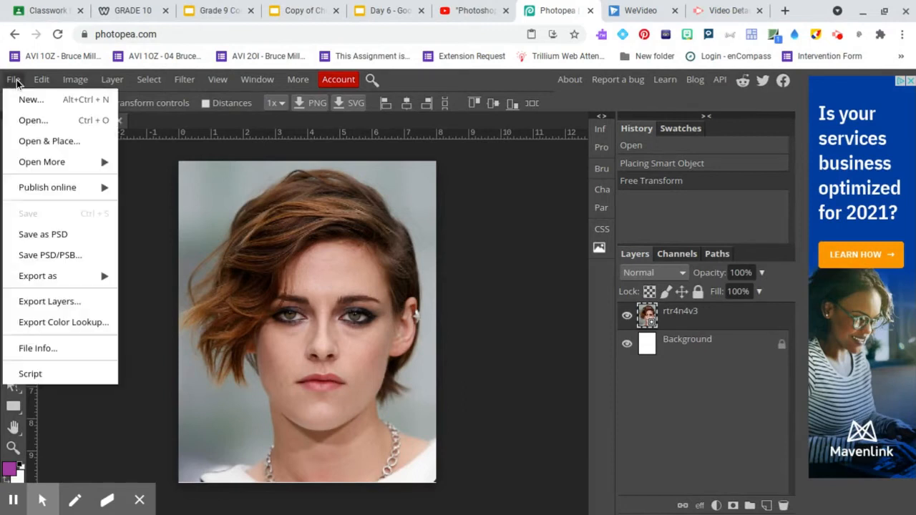
left_click(33, 120)
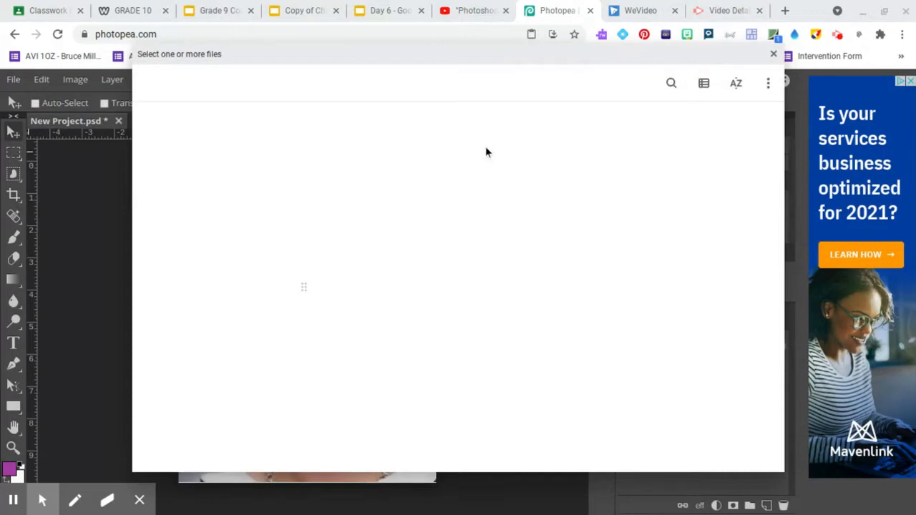
mouse_move(484, 160)
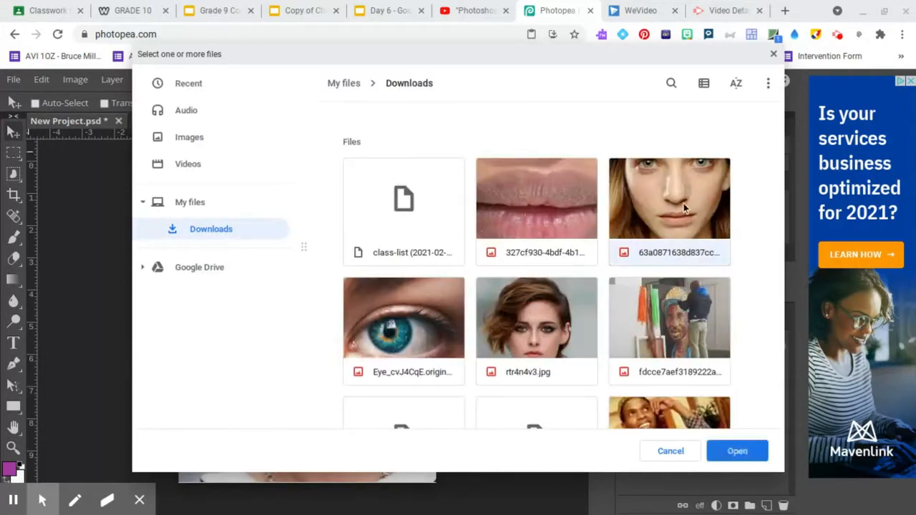
left_click(735, 451)
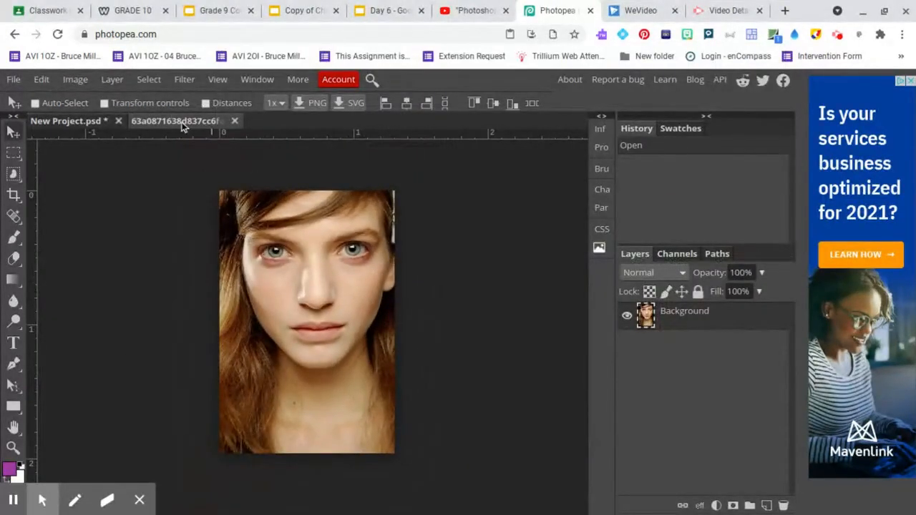
Step: Crop the long-haired woman's photo to just the area around her nose
left_click(64, 121)
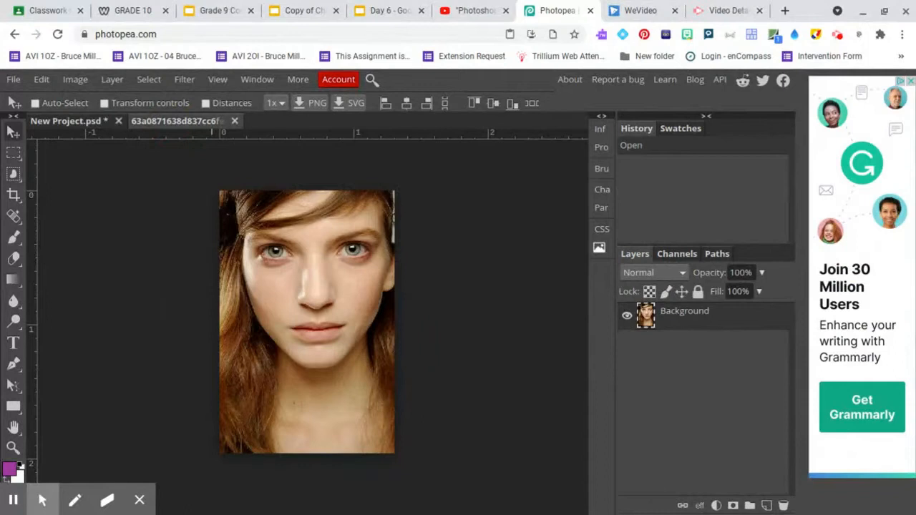
mouse_move(269, 323)
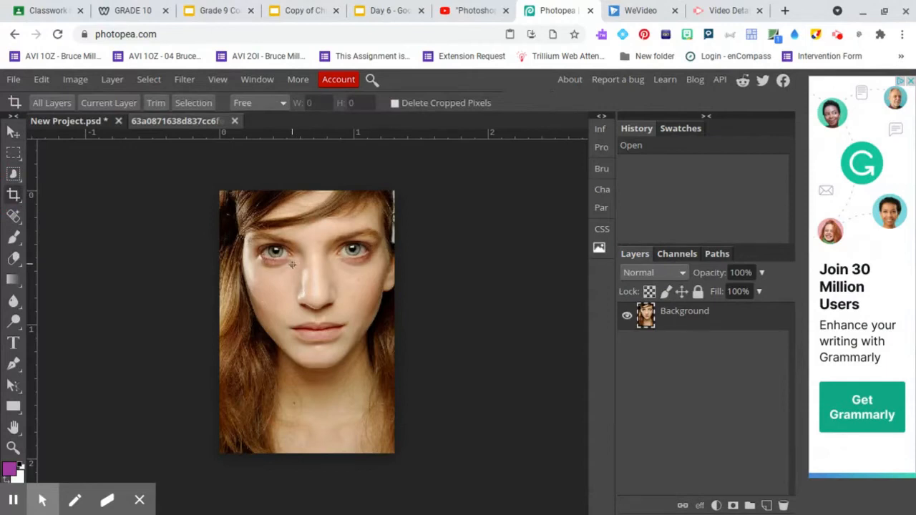
left_click_drag(292, 266, 336, 317)
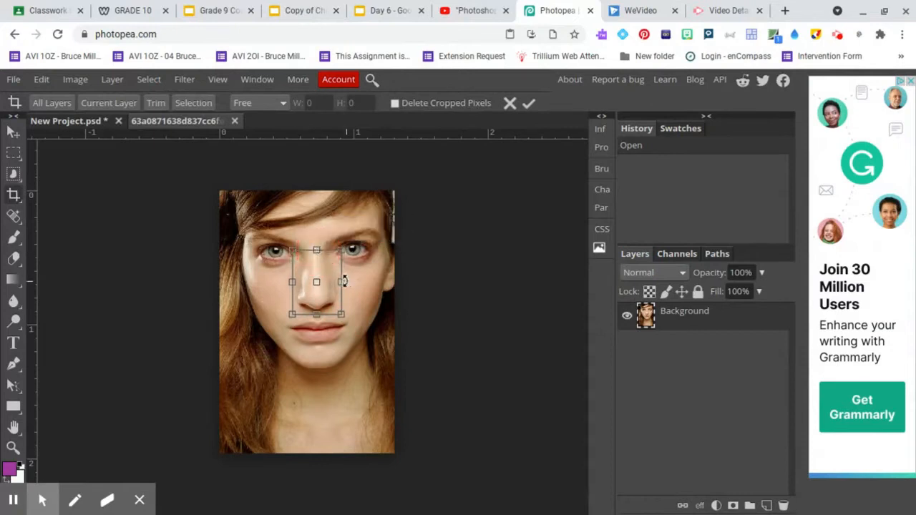
left_click(529, 103)
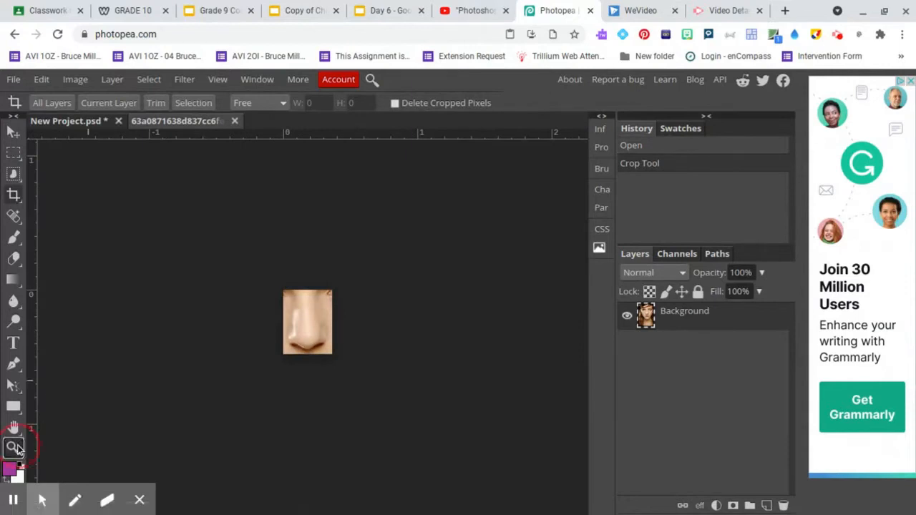
Step: Zoom in on the cropped nose and bring up the selection tool variants for Lasso Select
left_click(14, 447)
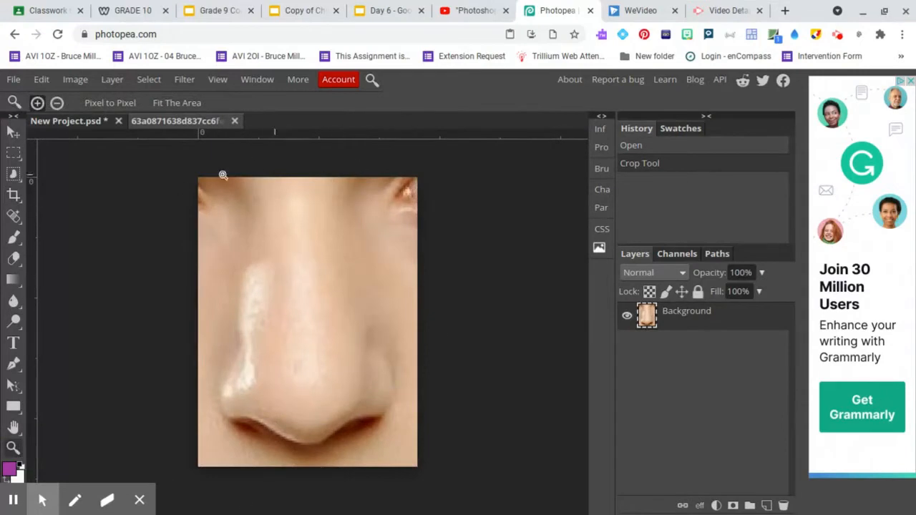
mouse_move(340, 249)
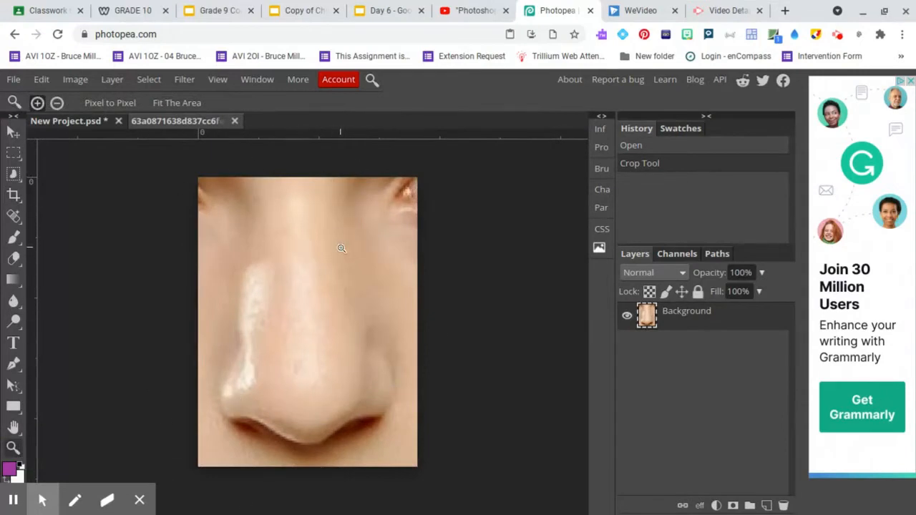
left_click(149, 80)
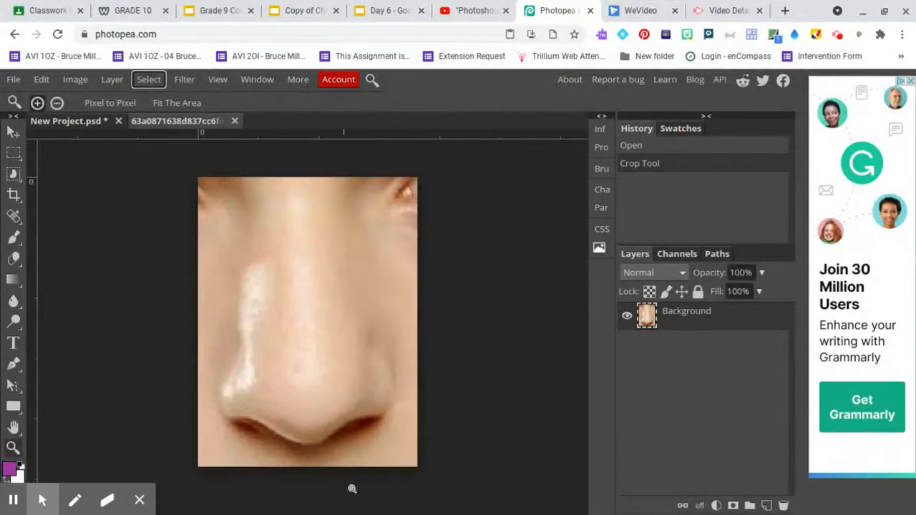
mouse_move(257, 243)
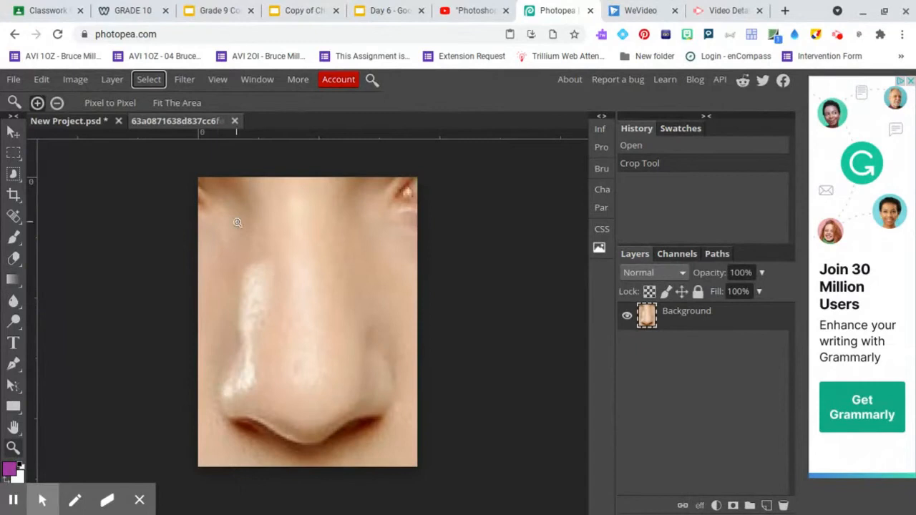
mouse_move(194, 171)
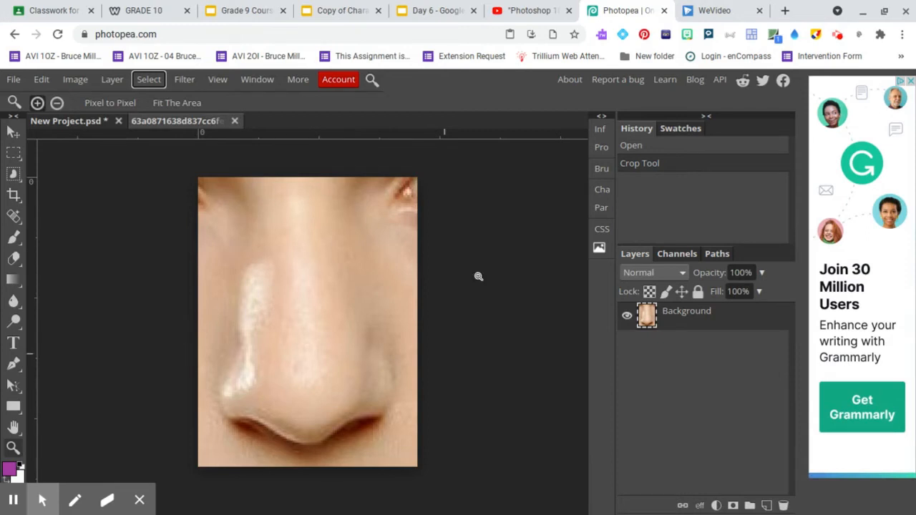
left_click(14, 153)
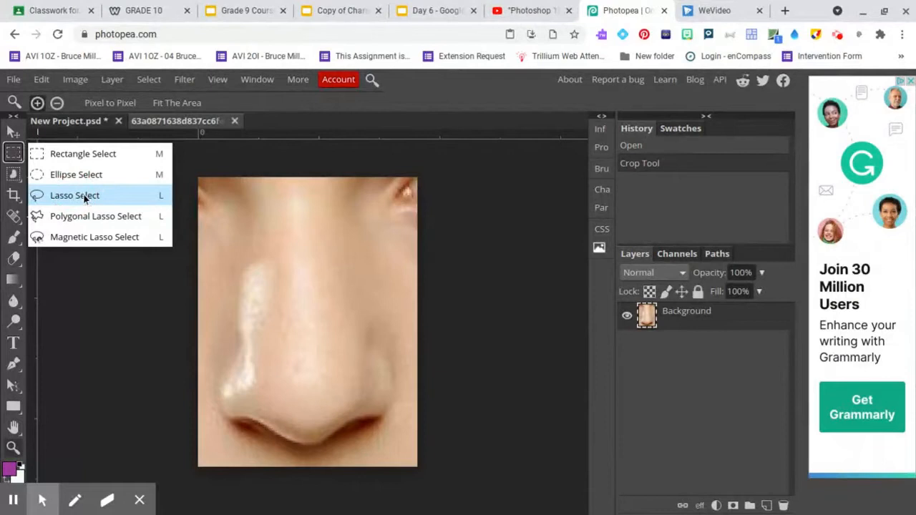
Step: Lasso the nose, paste it as its own layer and delete the Background layer beneath it
left_click(75, 194)
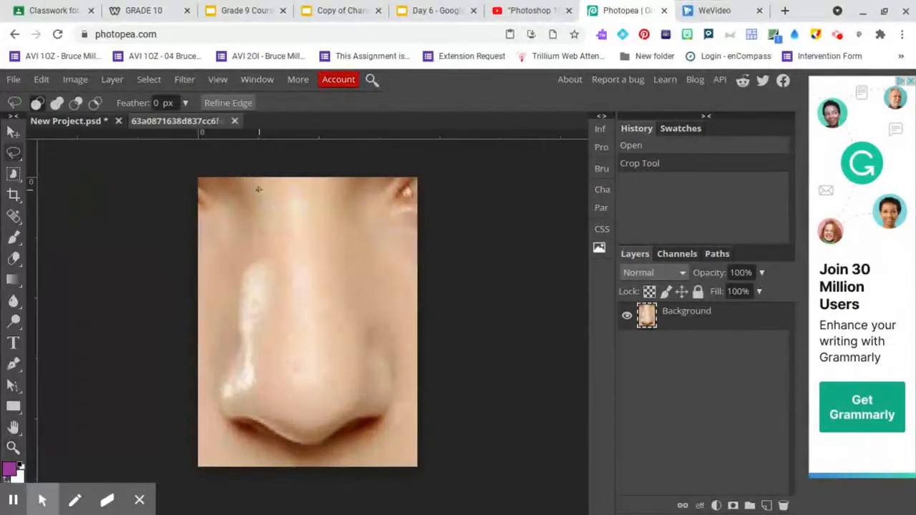
left_click_drag(258, 189, 226, 256)
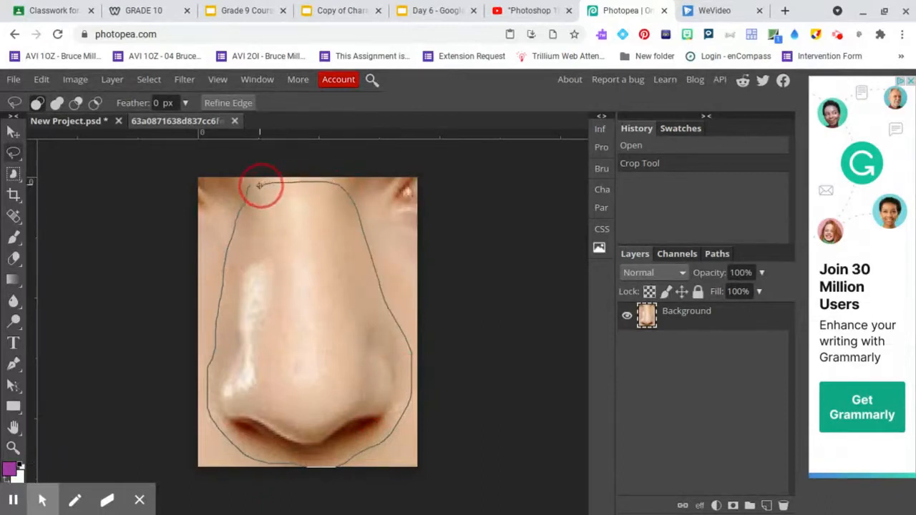
left_click(260, 185)
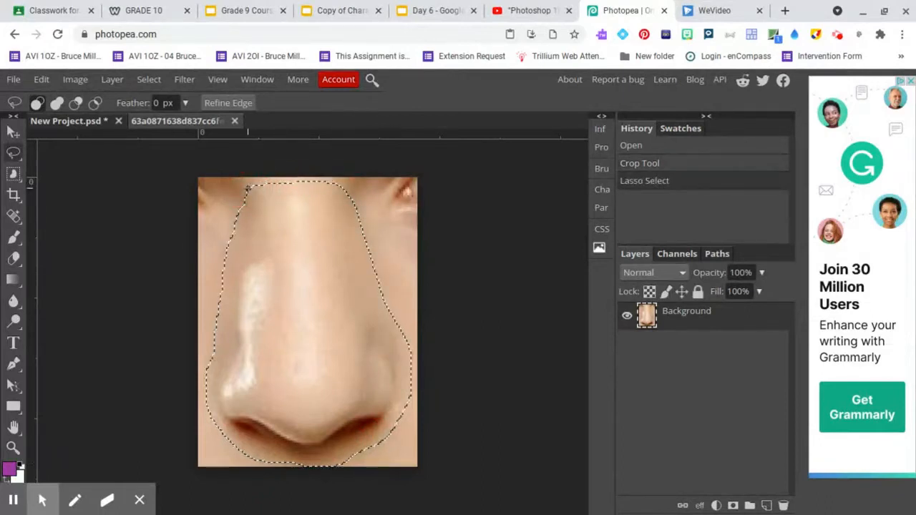
left_click(40, 80)
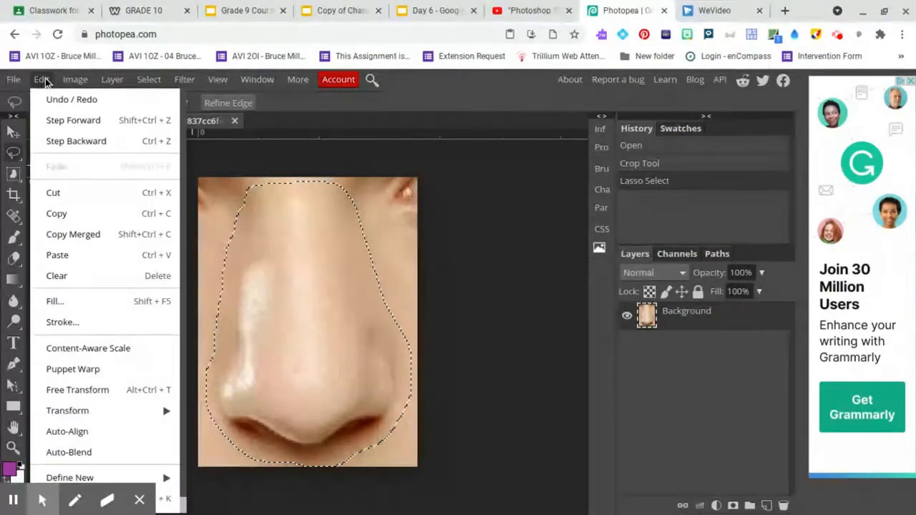
mouse_move(53, 192)
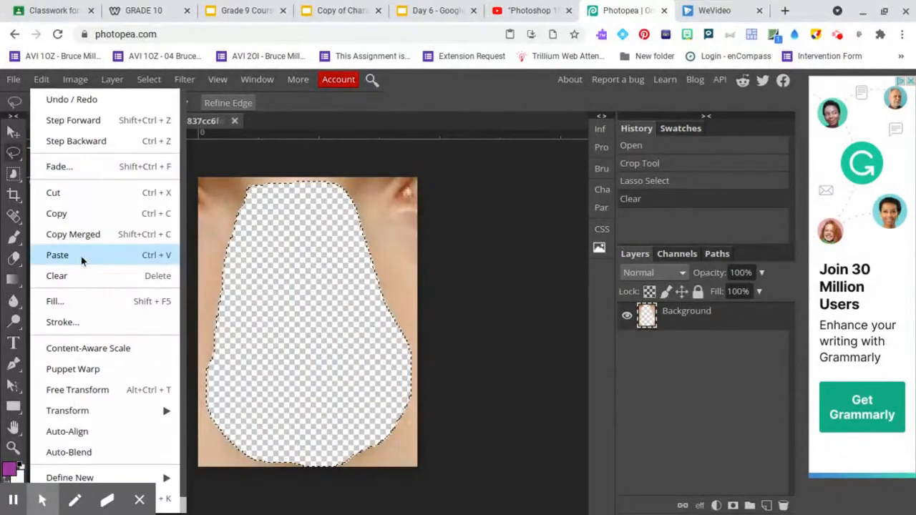
left_click(58, 255)
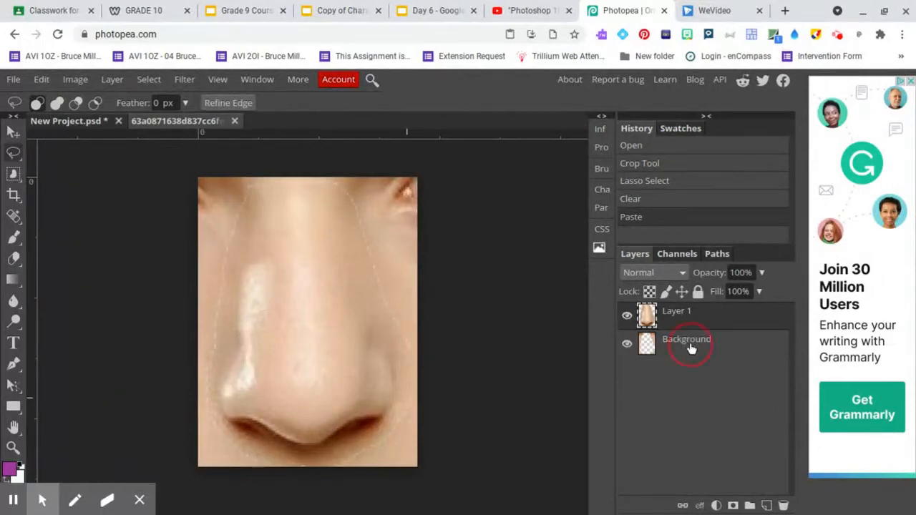
left_click(687, 337)
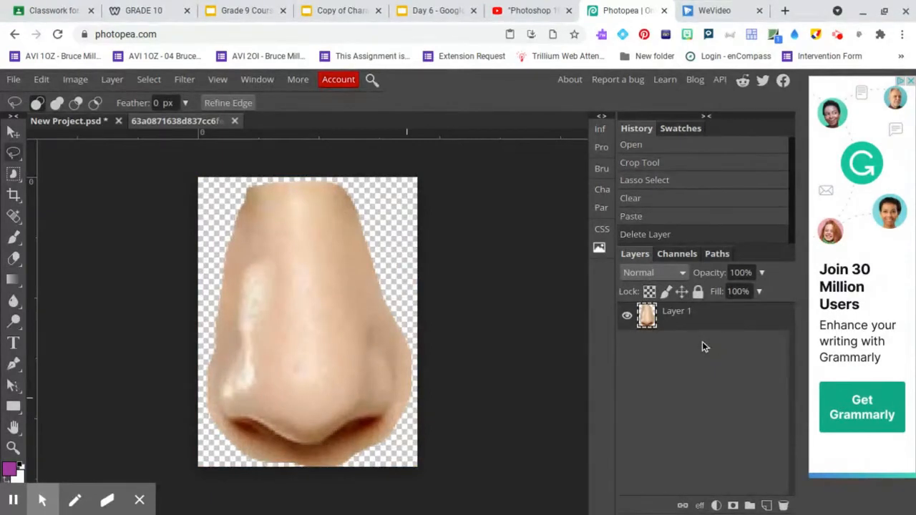
mouse_move(704, 346)
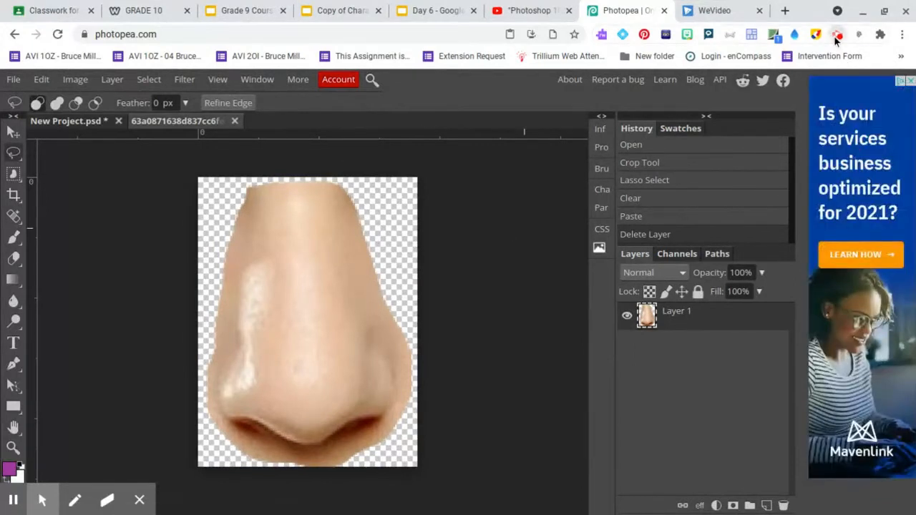
Step: Switch to the Eraser with 0% hardness and a 37 px brush size
left_click(13, 134)
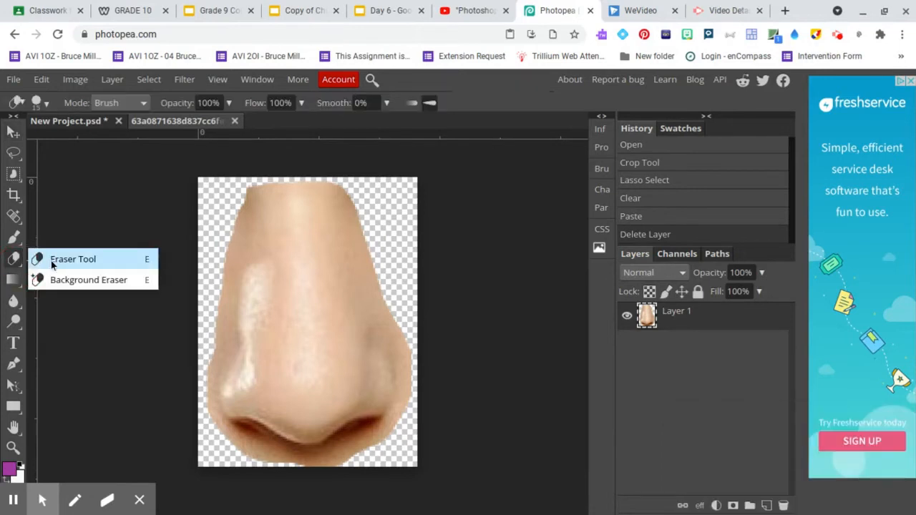
left_click(72, 258)
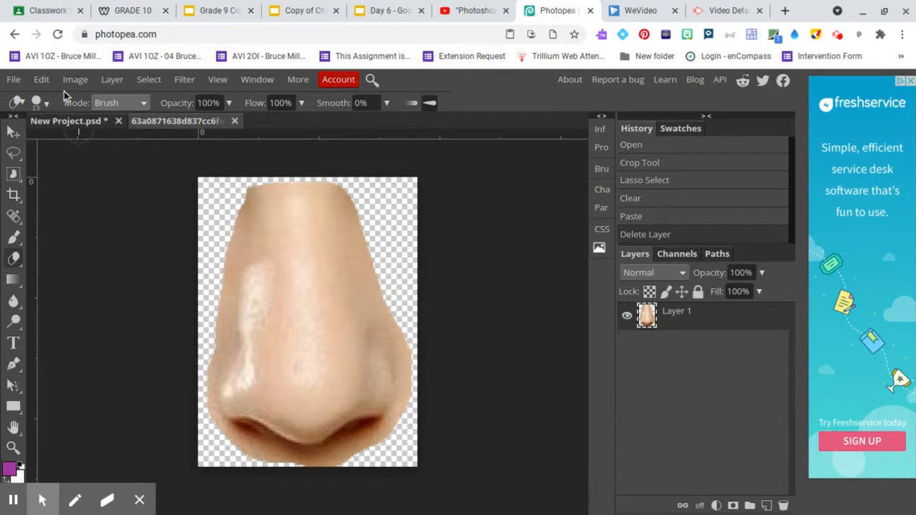
left_click(40, 103)
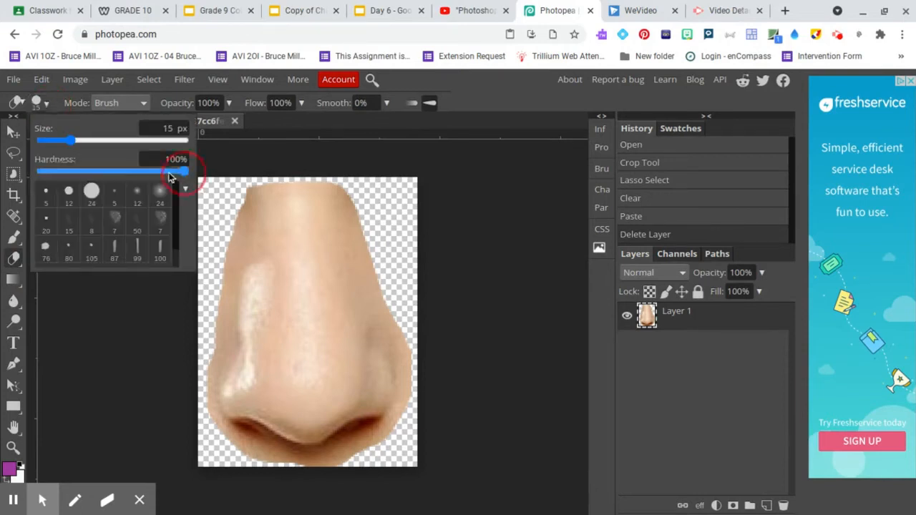
left_click_drag(171, 172, 75, 172)
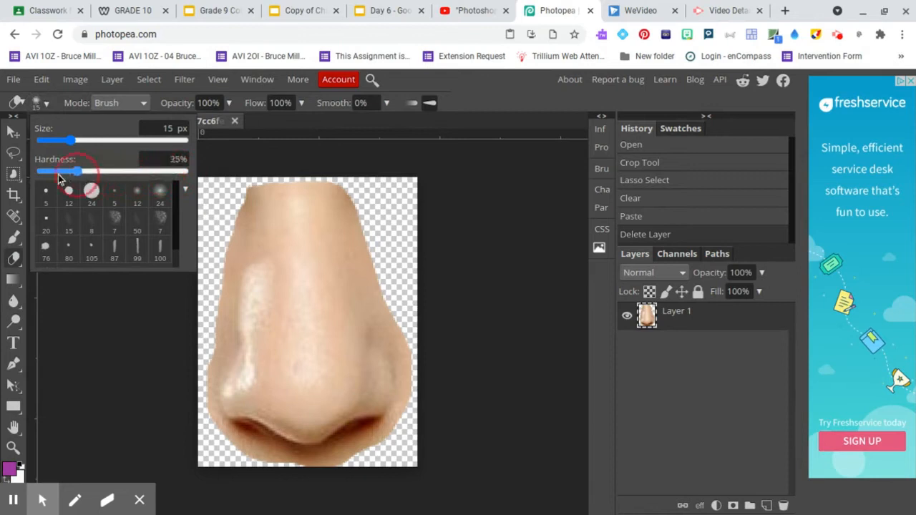
left_click_drag(74, 172, 40, 171)
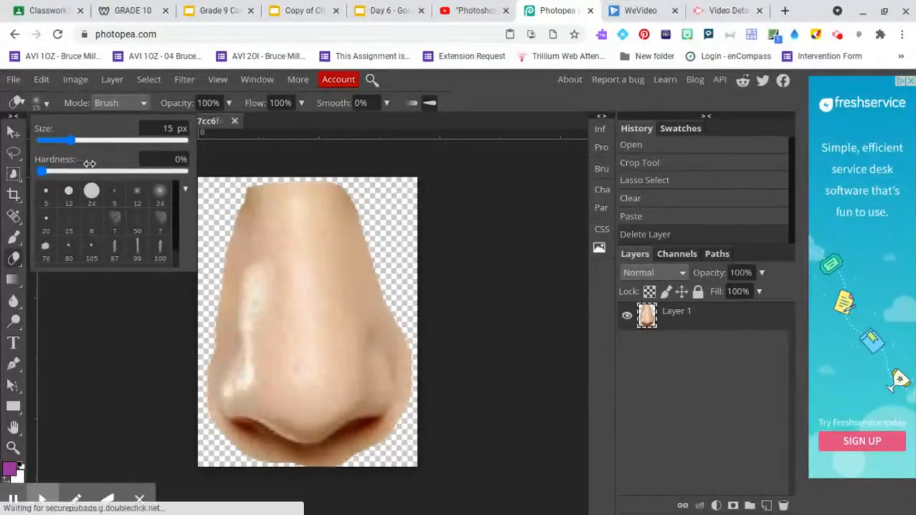
left_click_drag(69, 140, 98, 140)
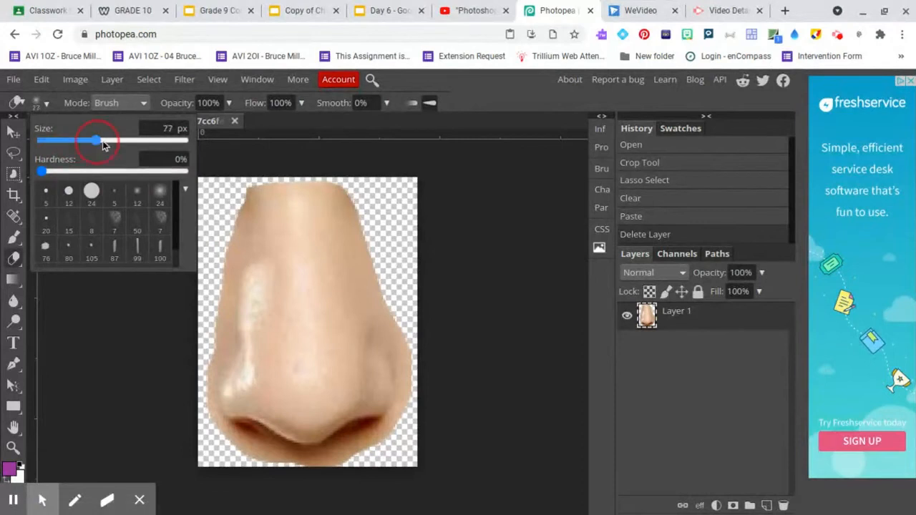
left_click_drag(95, 141, 109, 142)
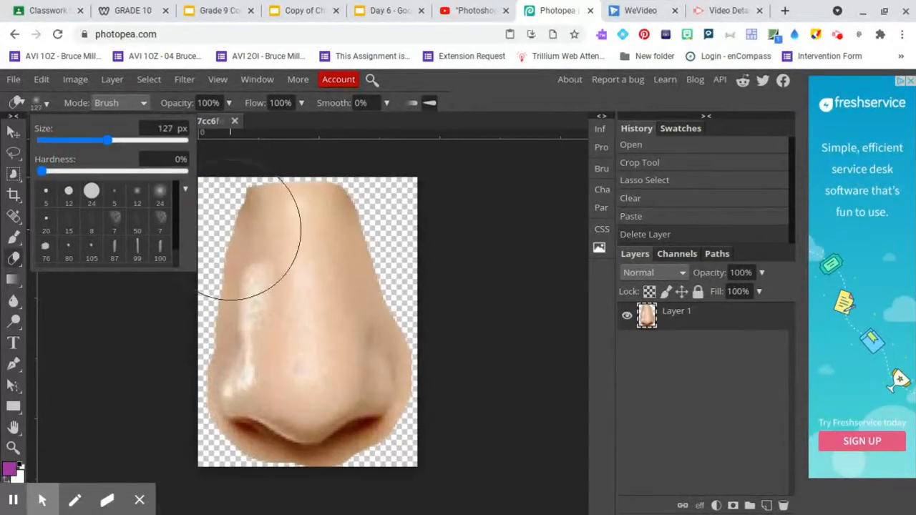
left_click_drag(107, 140, 68, 140)
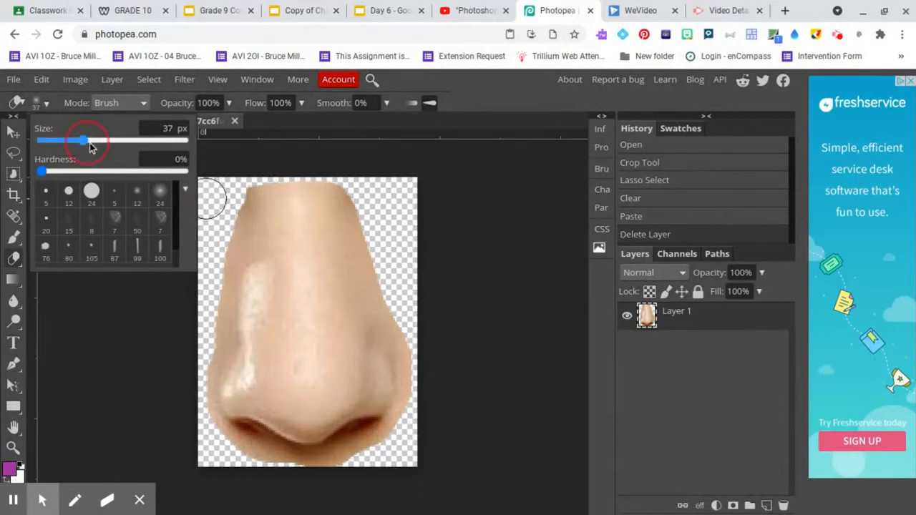
Step: Feather the nose's upper-left and left edges, then shrink the eraser to 17 px
left_click_drag(83, 141, 97, 140)
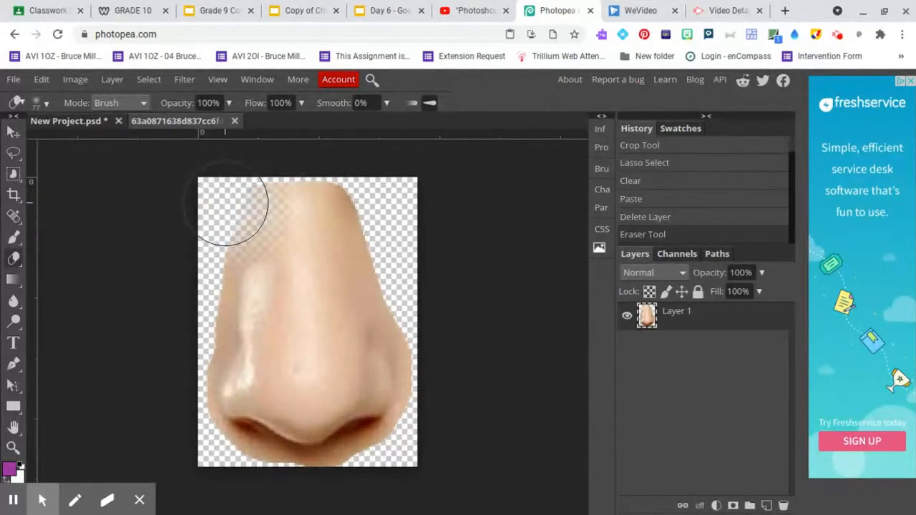
left_click_drag(229, 208, 200, 240)
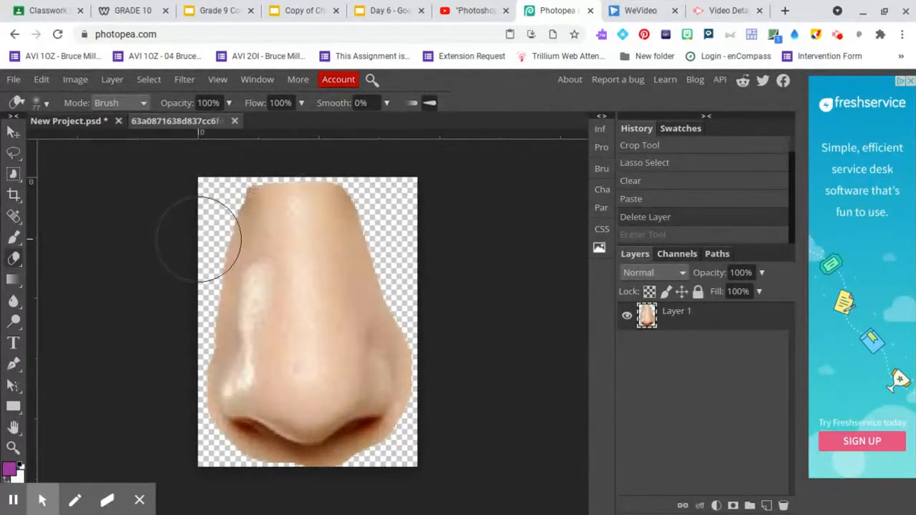
left_click(42, 103)
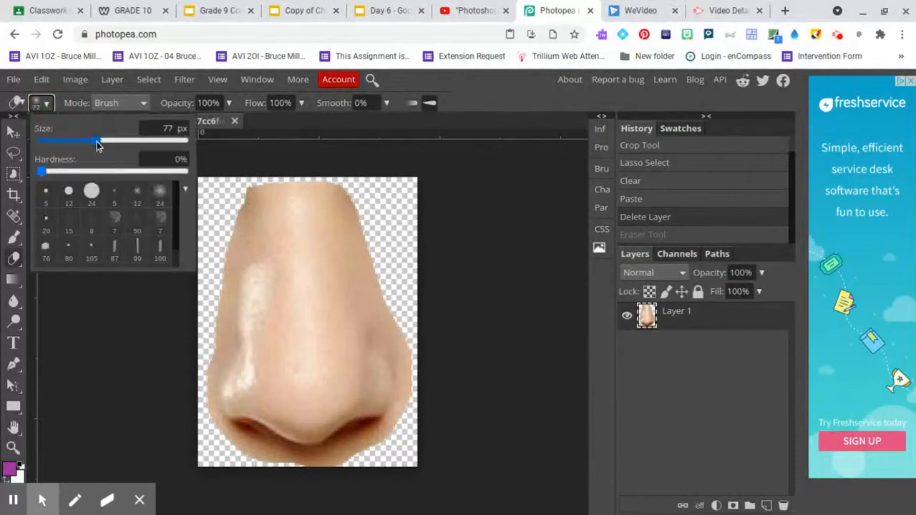
left_click_drag(97, 141, 72, 142)
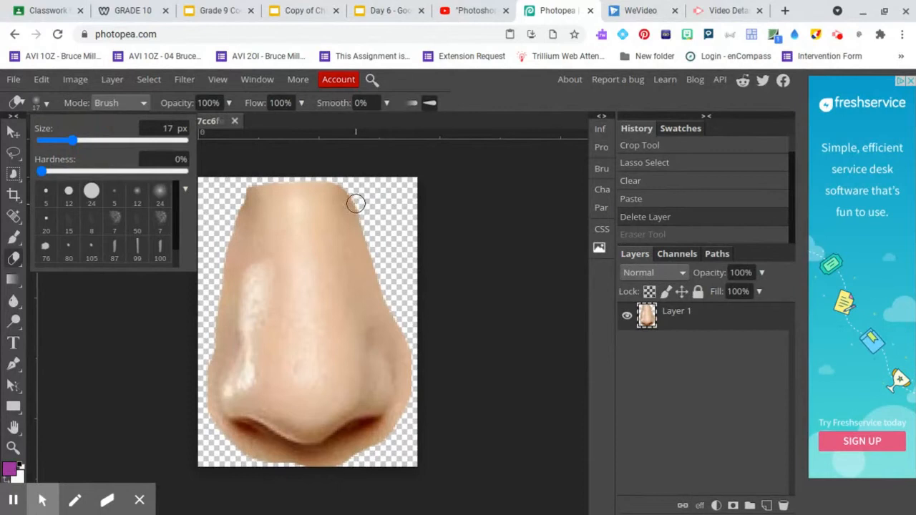
Step: Soften the nose's right, bottom-right, left and top edges so they fade into transparency
left_click_drag(354, 203, 398, 317)
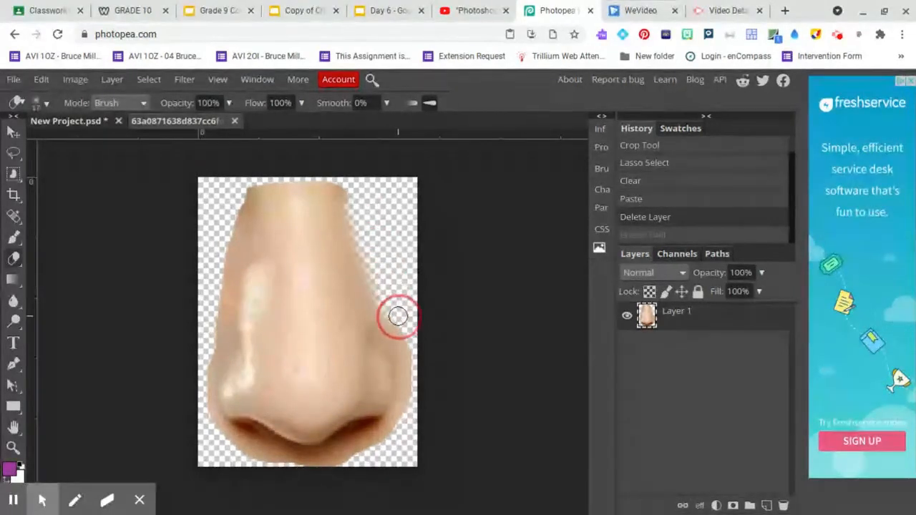
left_click_drag(398, 316, 371, 451)
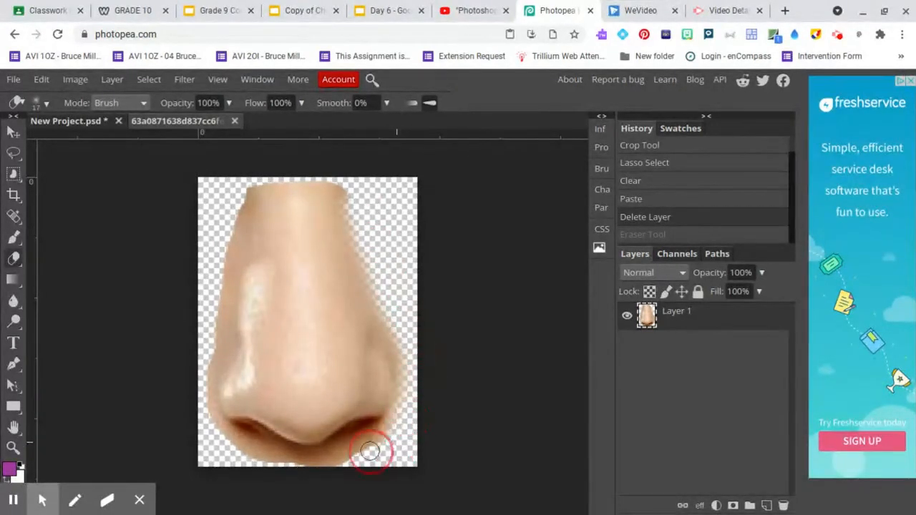
left_click_drag(370, 450, 289, 465)
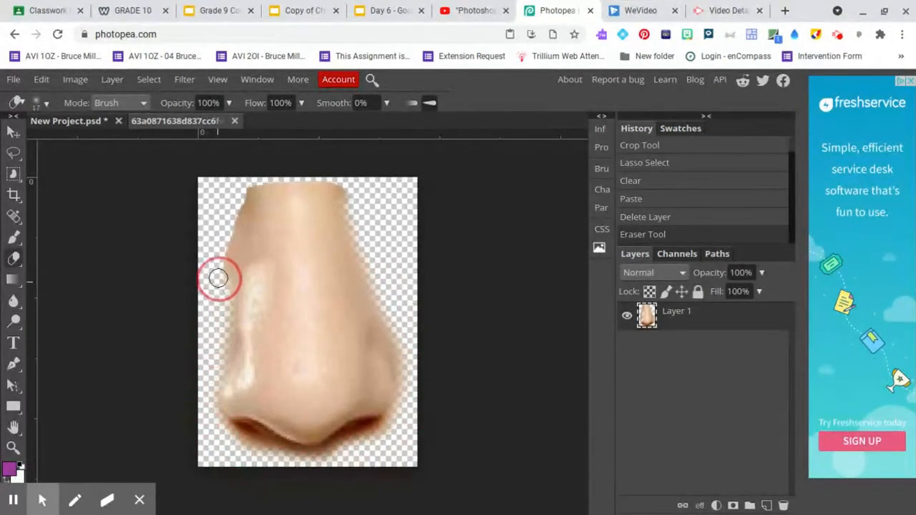
left_click_drag(218, 277, 250, 186)
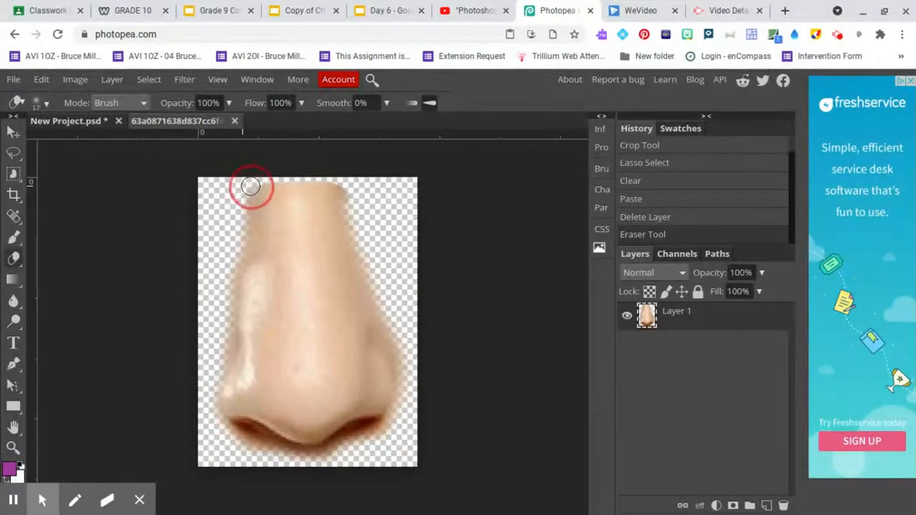
left_click_drag(250, 186, 375, 207)
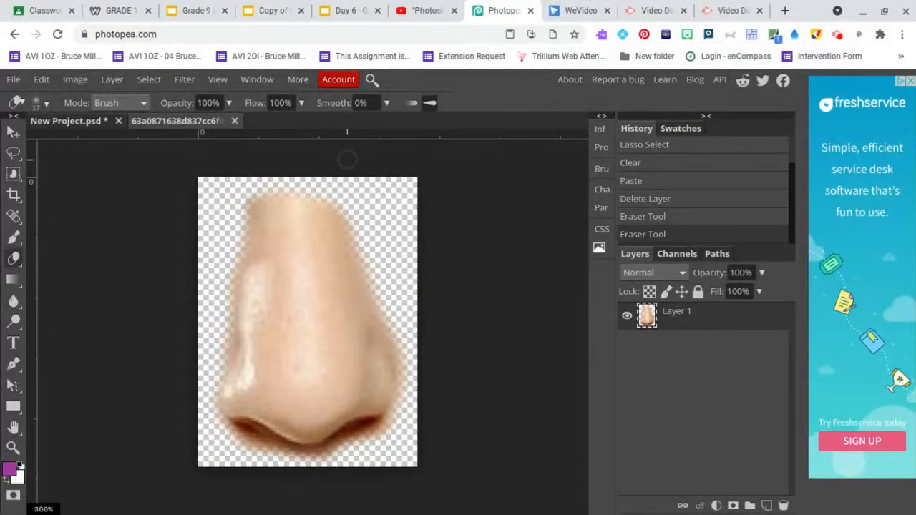
left_click(13, 80)
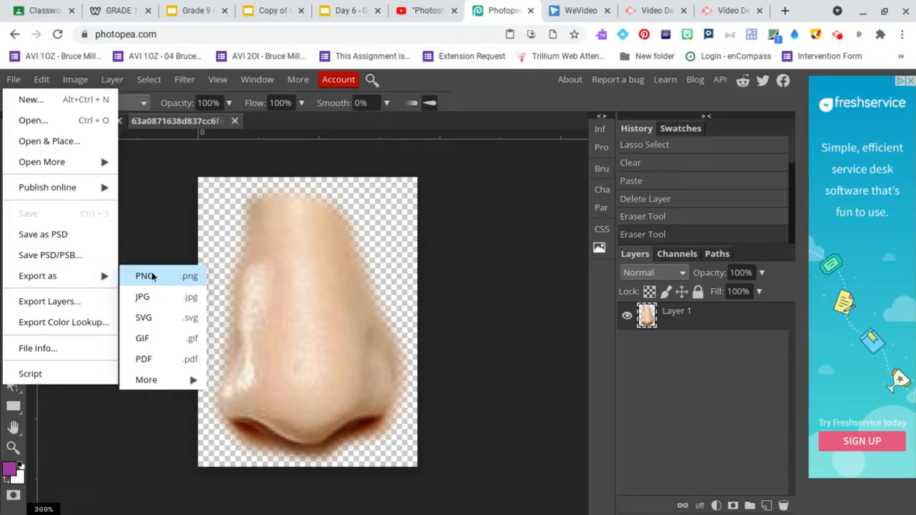
Step: Export the feathered nose as a PNG via Save for web into Downloads
left_click(145, 274)
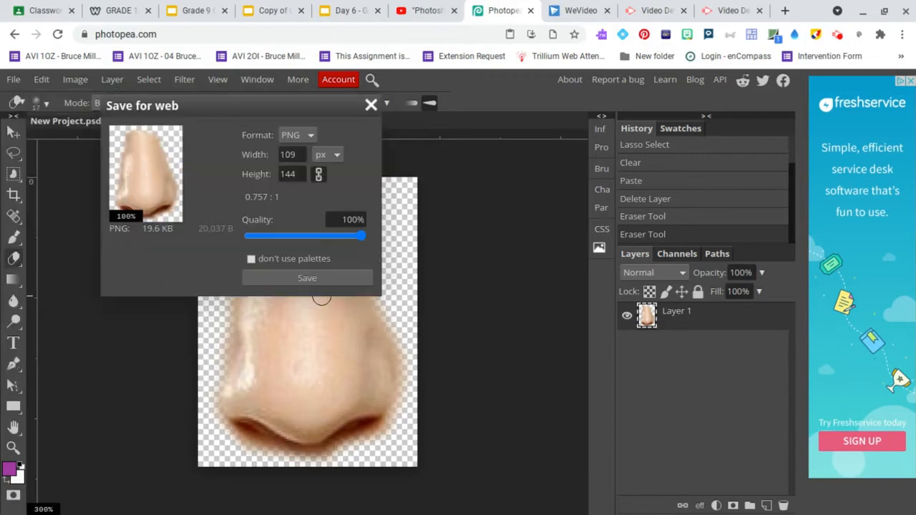
left_click(307, 277)
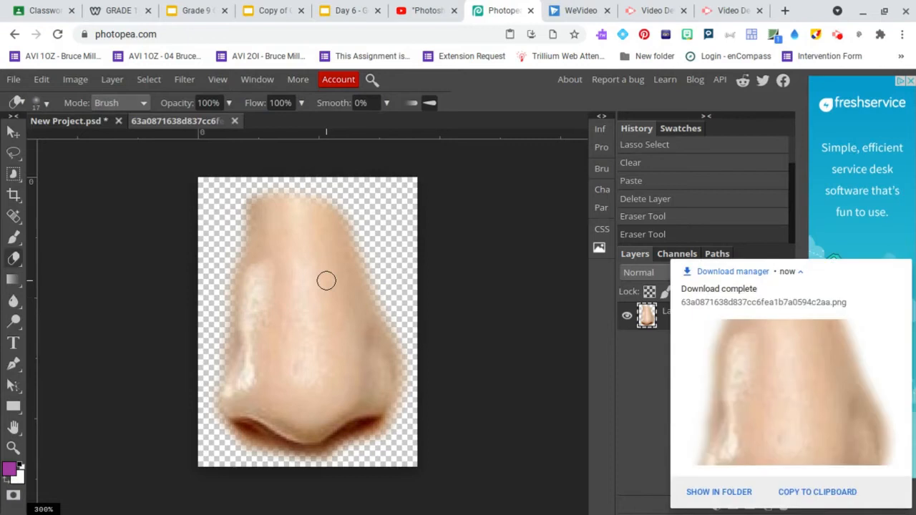
left_click(13, 81)
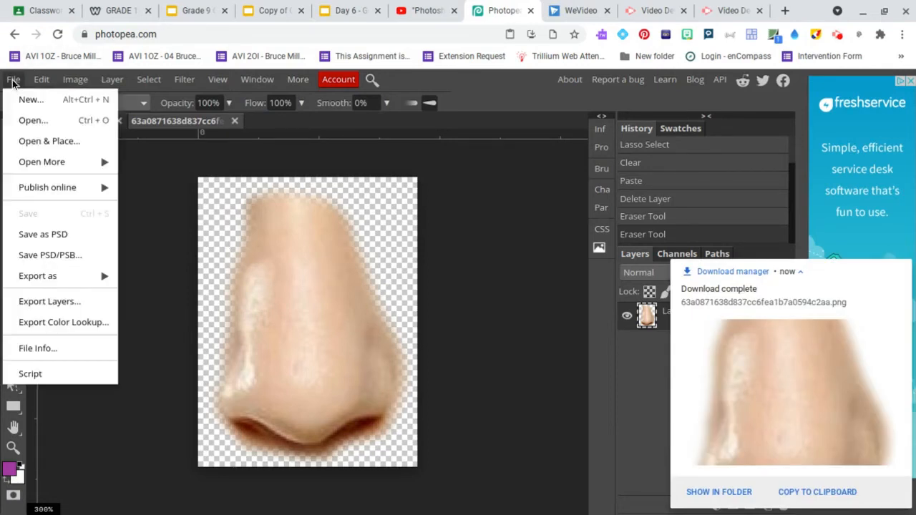
mouse_move(33, 120)
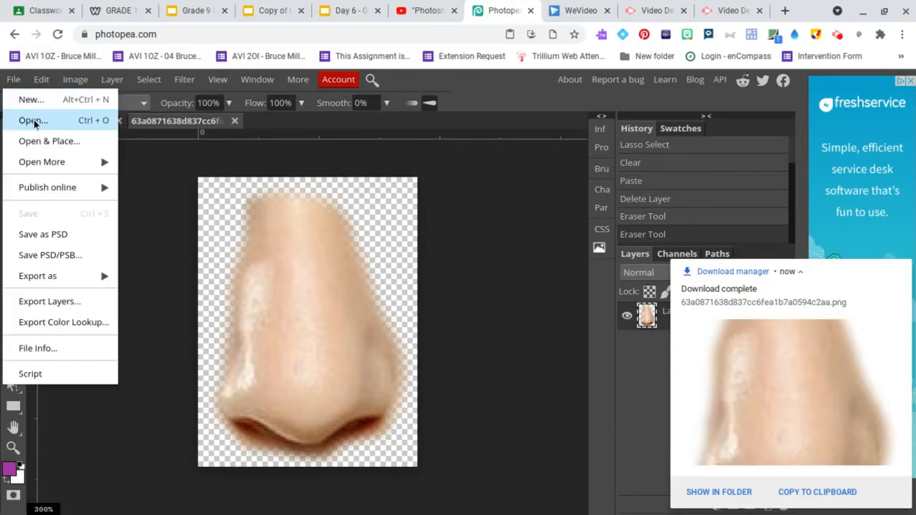
Step: Cut out the eye and the lips onto their own layers, soften their edges and export each as PNG
left_click(33, 121)
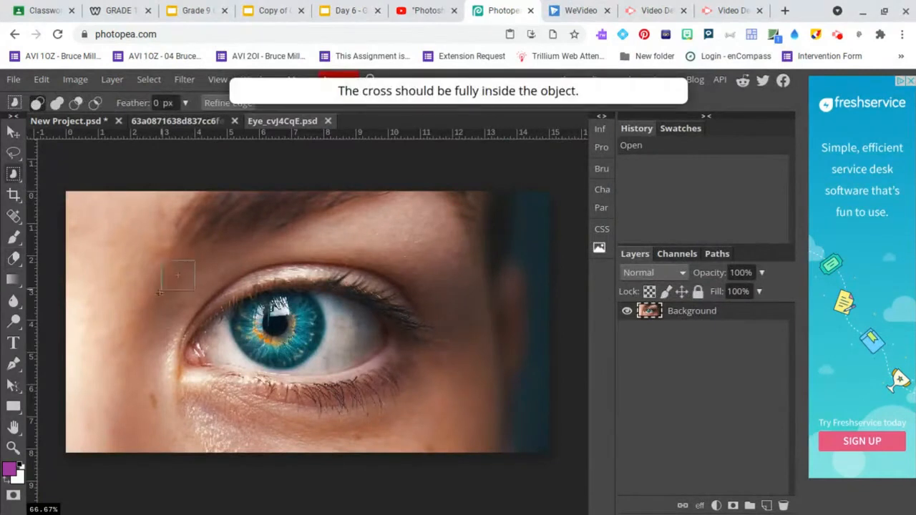
left_click(40, 80)
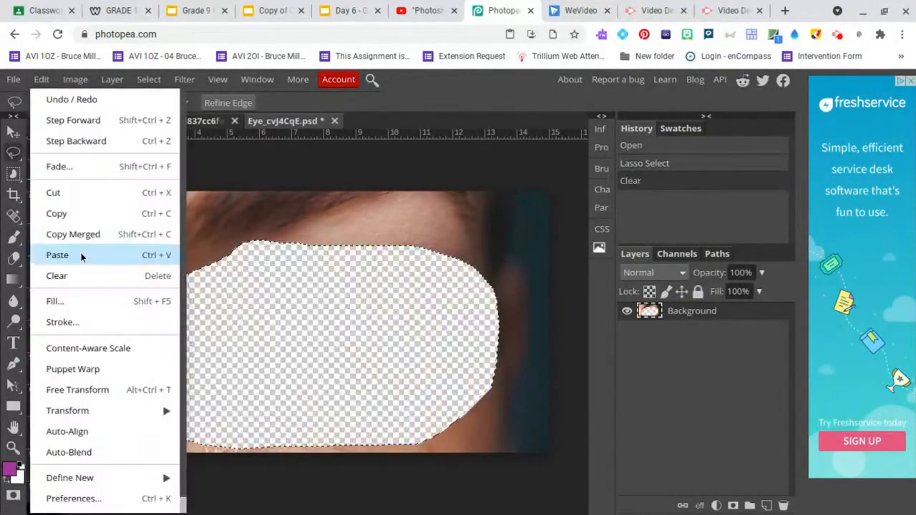
left_click(58, 255)
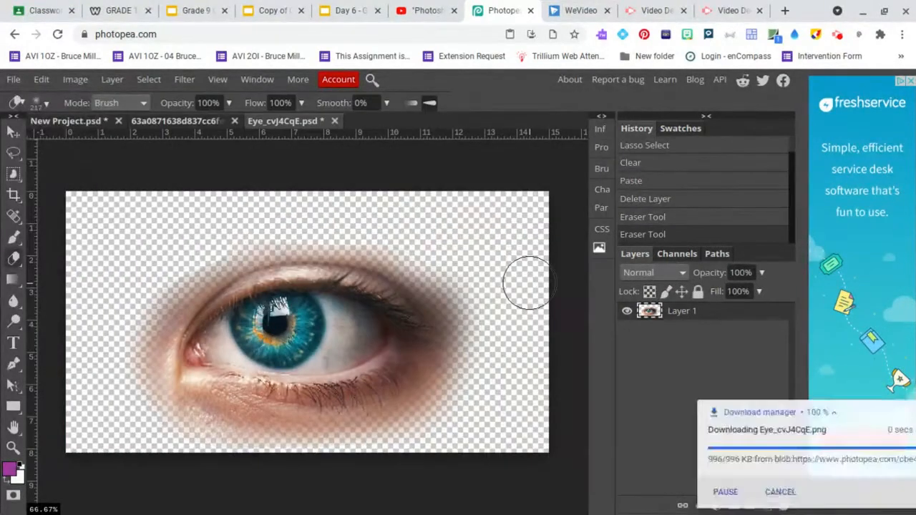
left_click(392, 120)
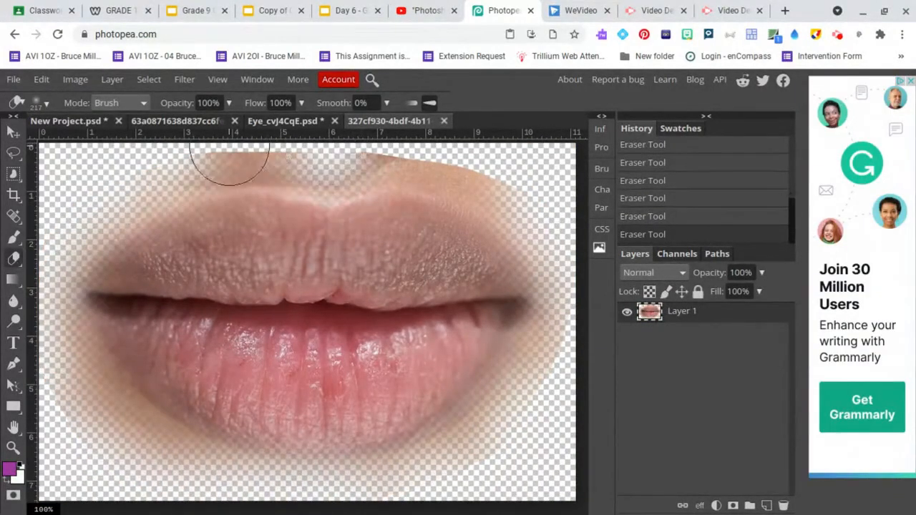
left_click_drag(229, 165, 397, 168)
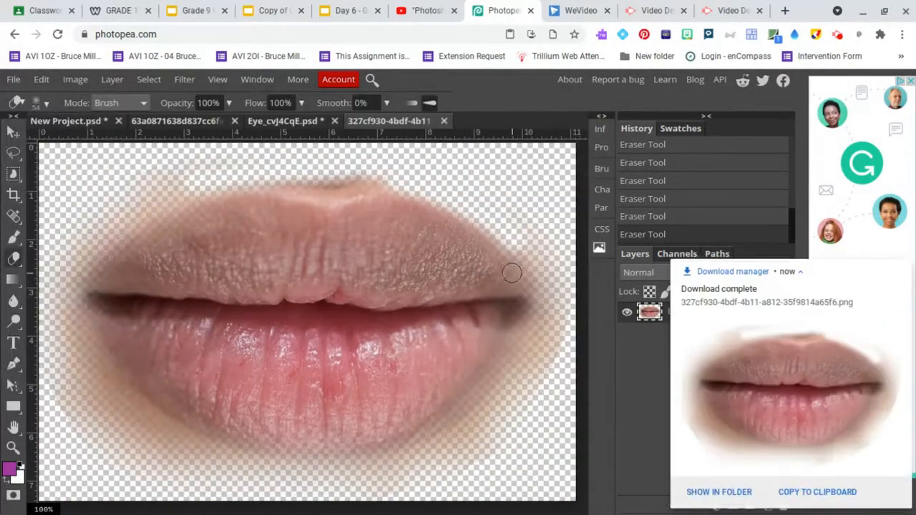
left_click(13, 80)
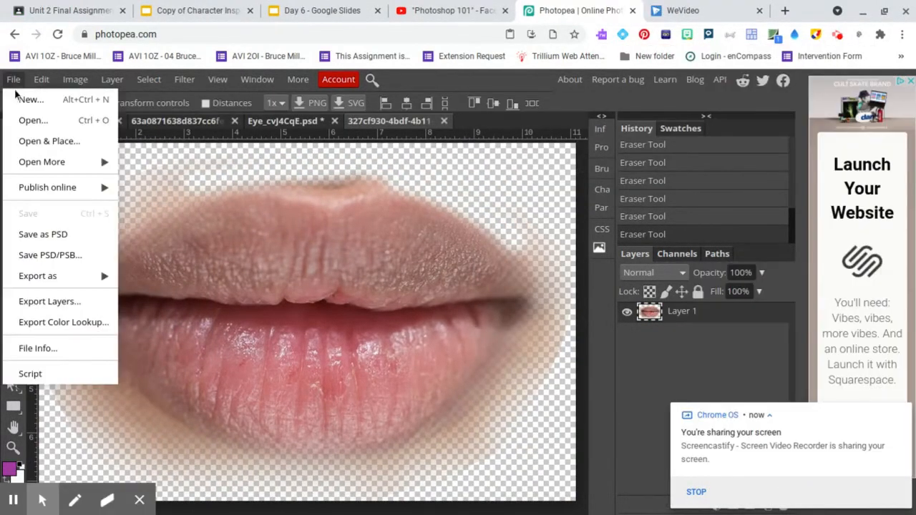
Step: Open the eyebrow photo from Downloads, returning to the main 8x10 face document
left_click(33, 120)
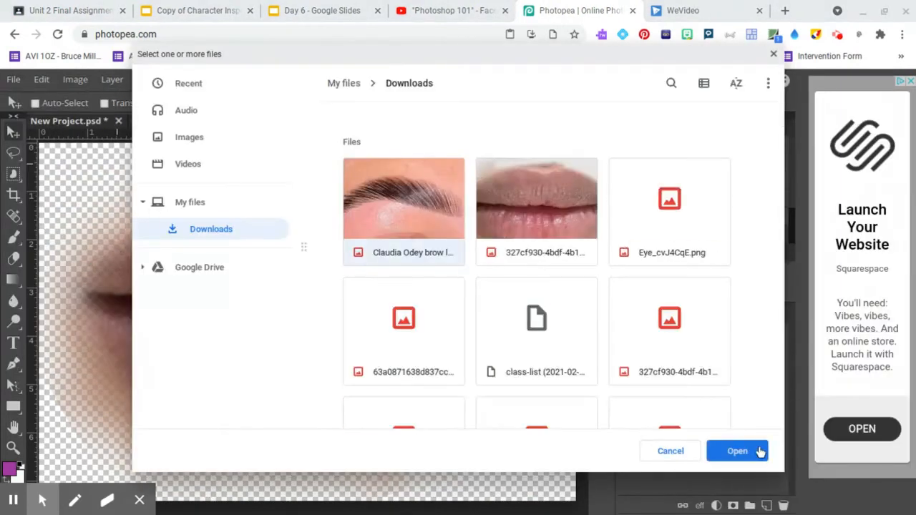
left_click(737, 451)
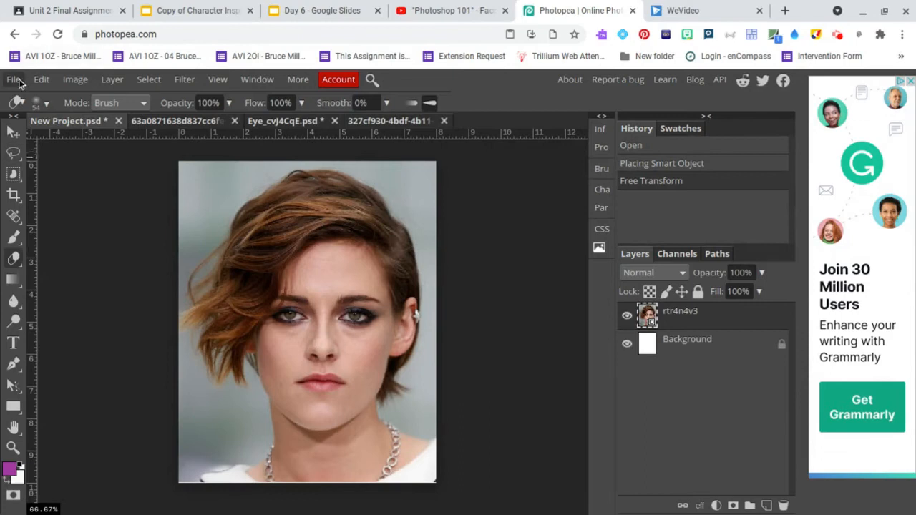
mouse_move(40, 143)
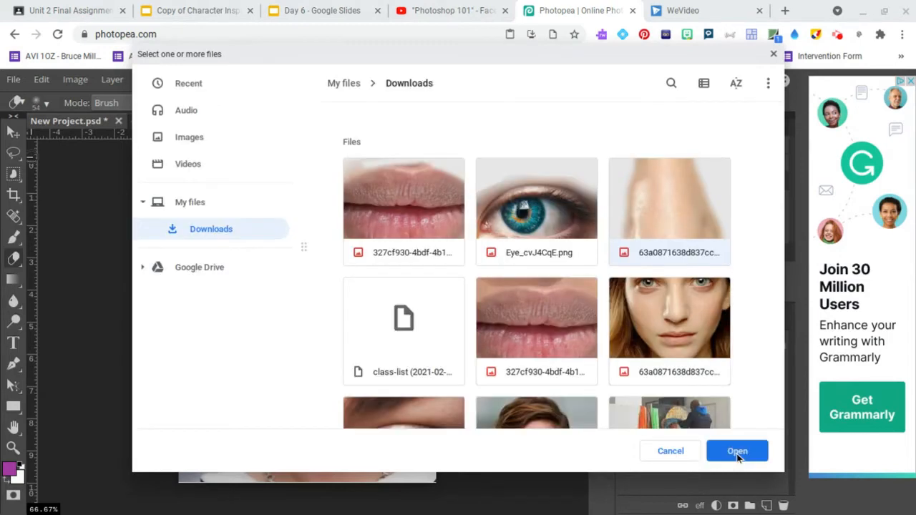
Step: Place the nose image and drag it over the face's nose
left_click(737, 450)
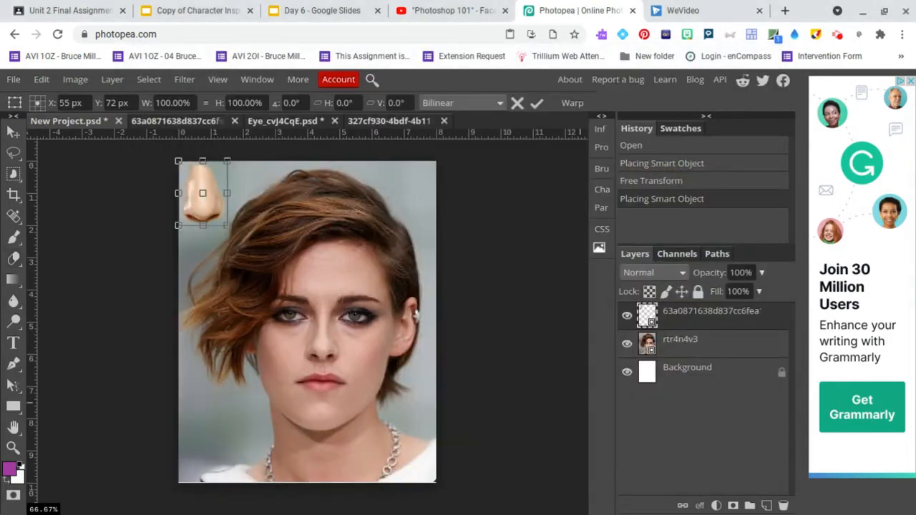
left_click_drag(203, 193, 269, 272)
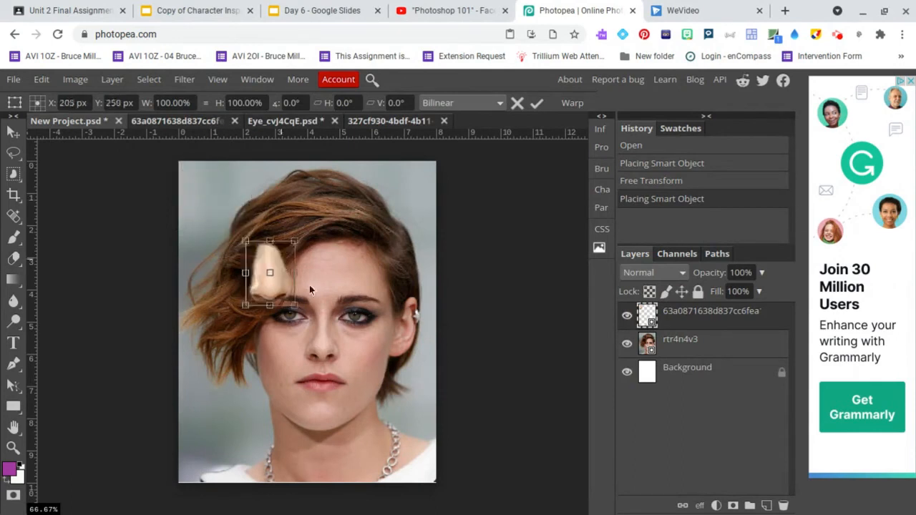
left_click_drag(269, 272, 321, 343)
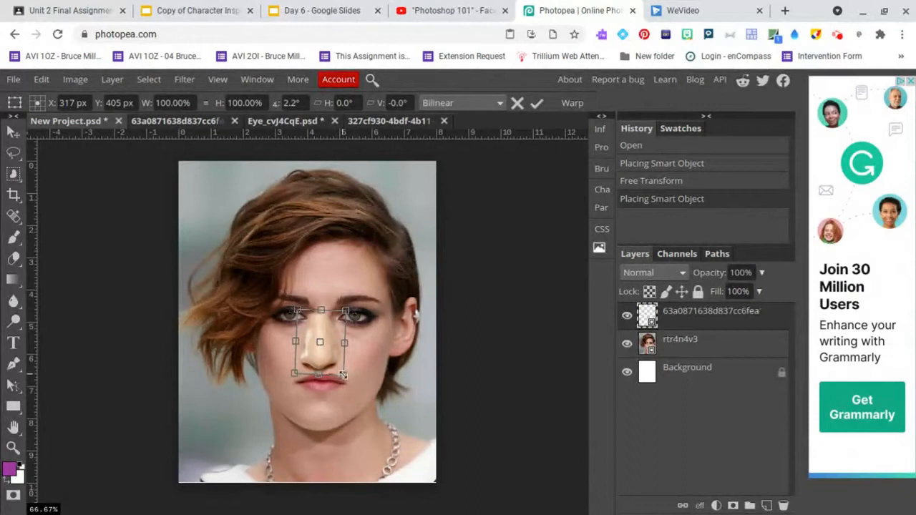
left_click_drag(343, 372, 341, 369)
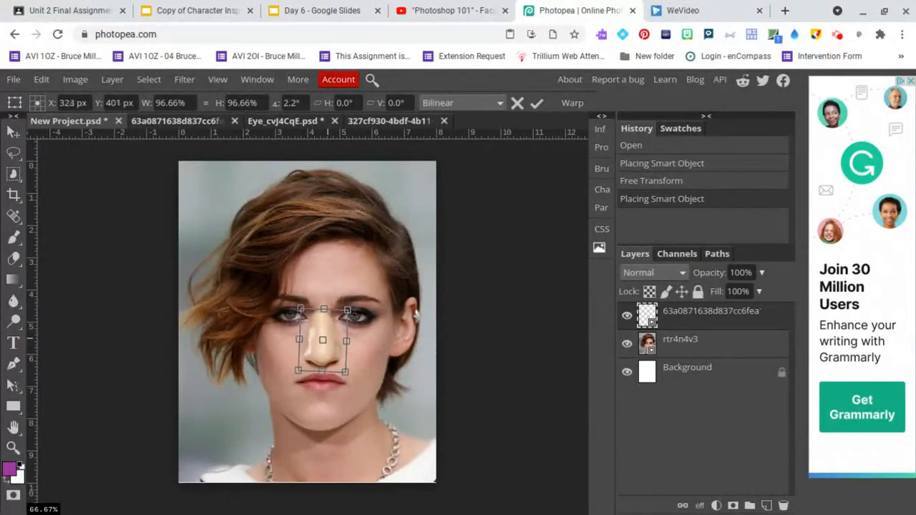
Step: Scale the nose to fit the face and commit, then place the eye and lips likewise
left_click_drag(322, 341, 324, 338)
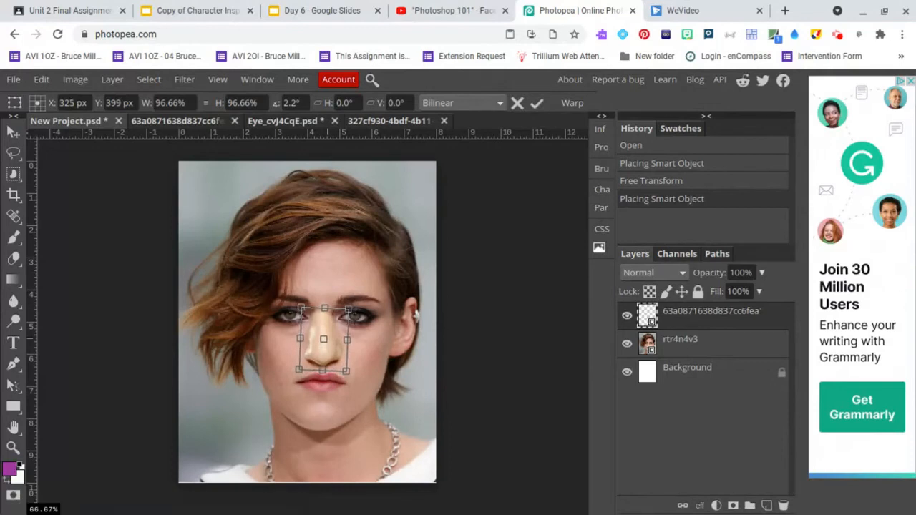
left_click_drag(346, 307, 344, 312)
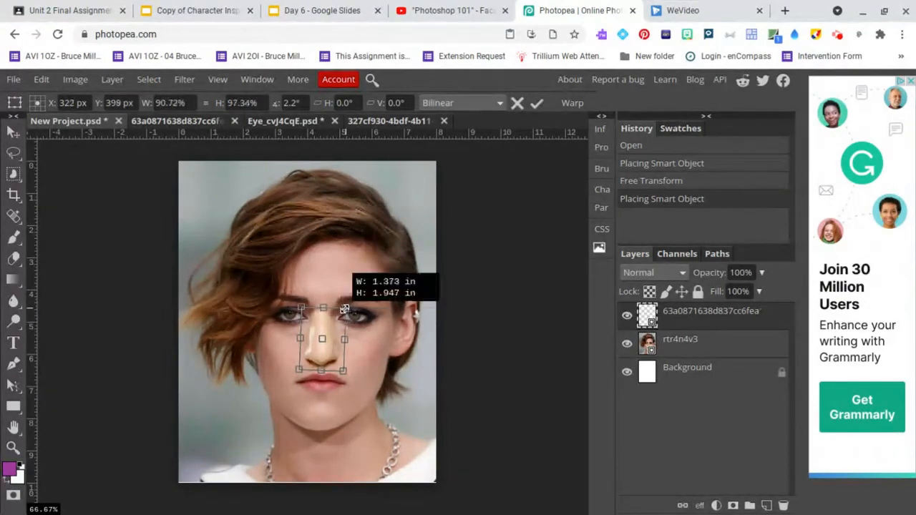
left_click_drag(344, 309, 349, 312)
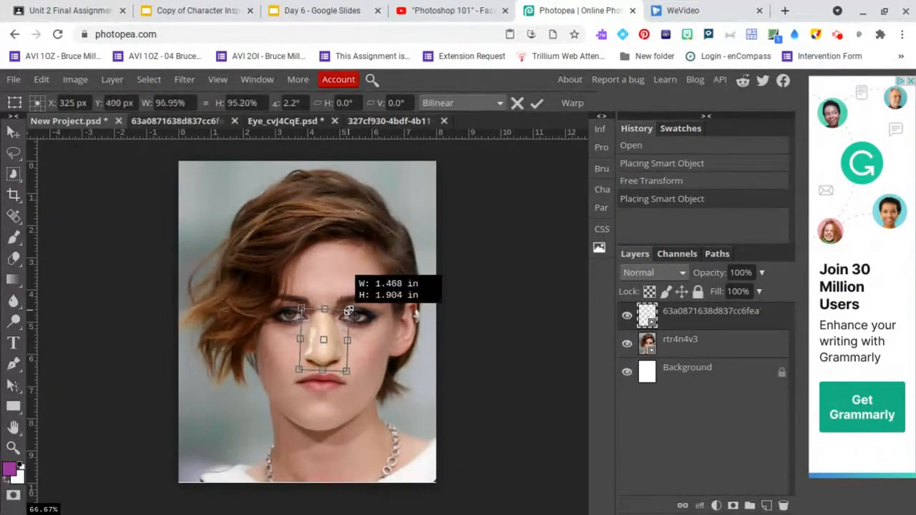
left_click(537, 103)
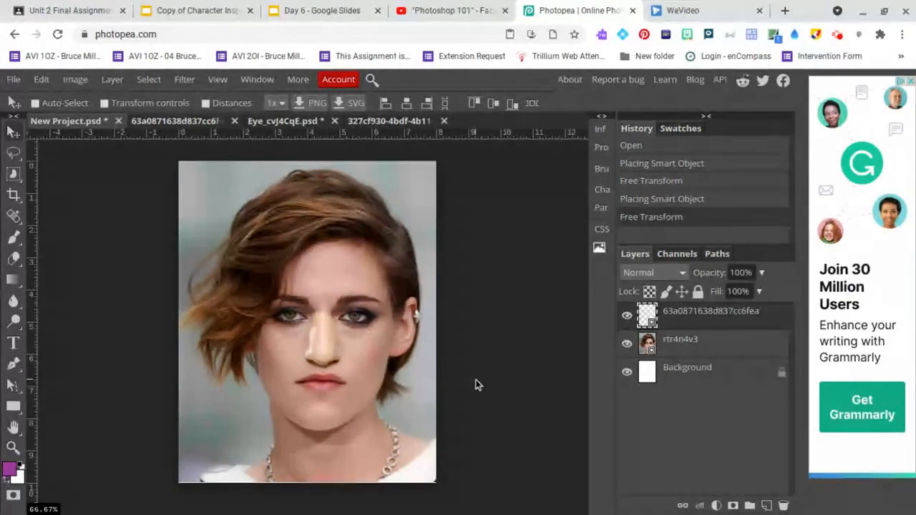
left_click(13, 80)
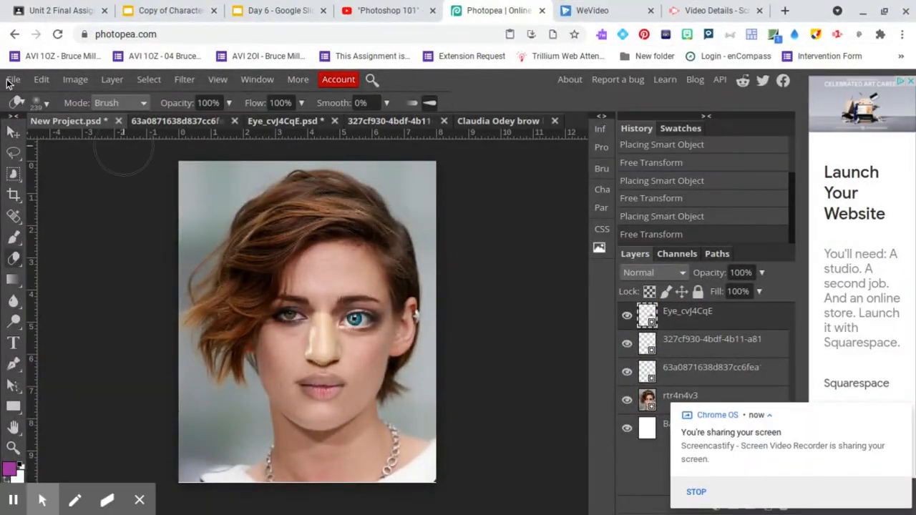
Step: Open & Place the eyebrow image above the left eye and commit its position and size
left_click(13, 80)
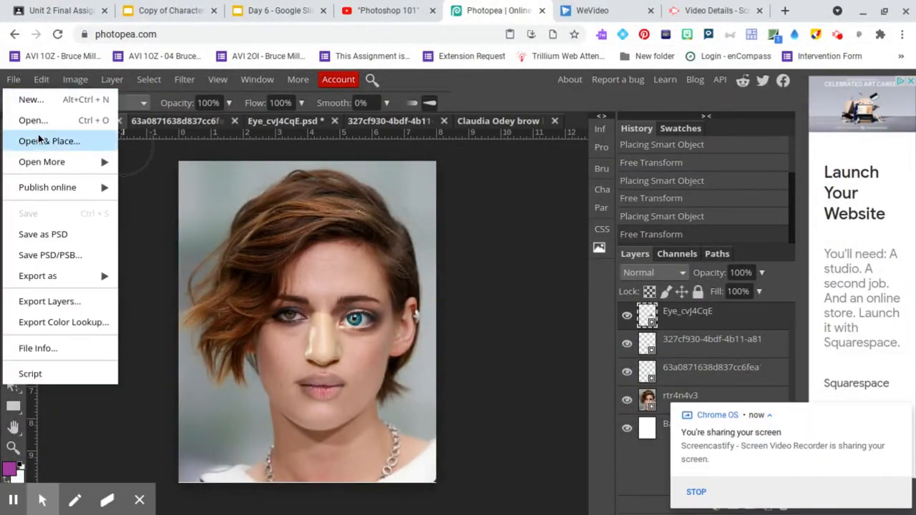
left_click(48, 142)
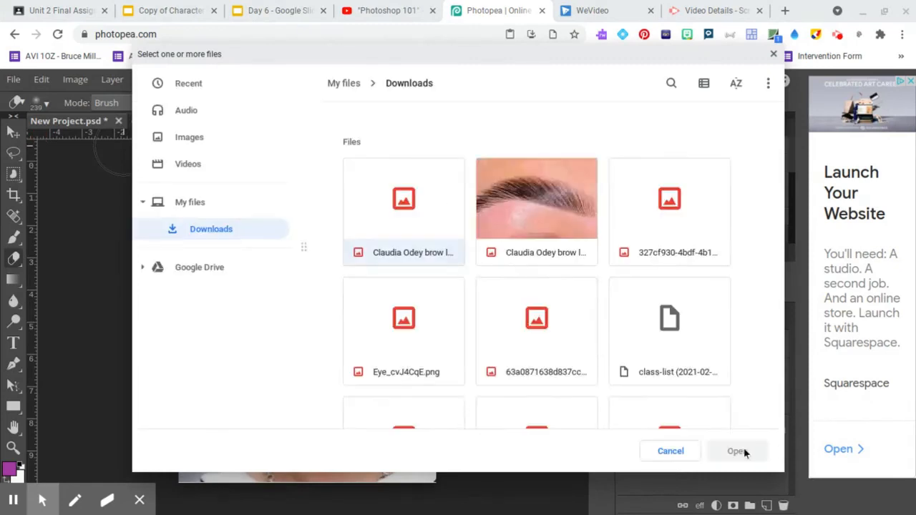
left_click(735, 451)
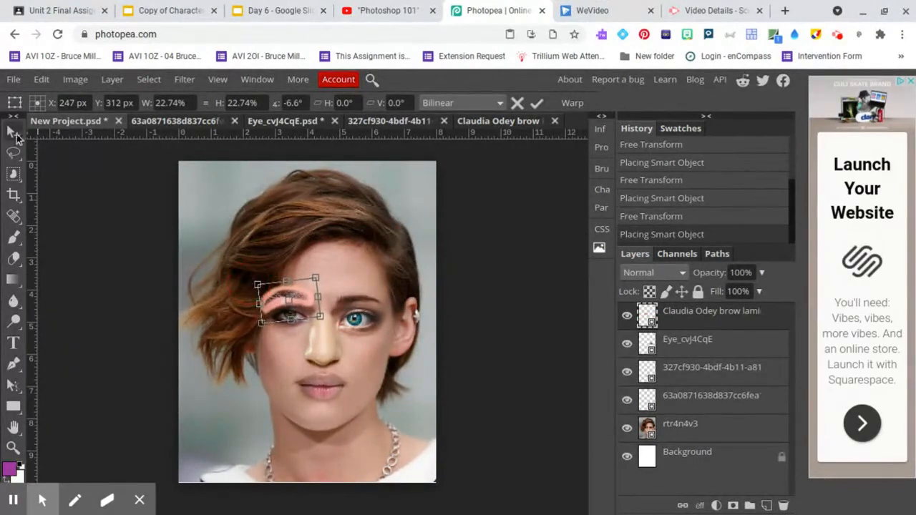
left_click(536, 103)
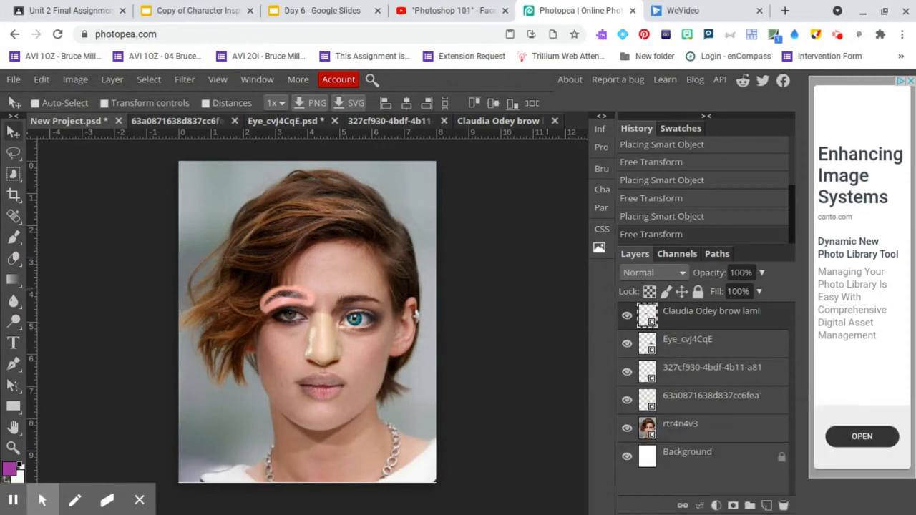
mouse_move(692, 321)
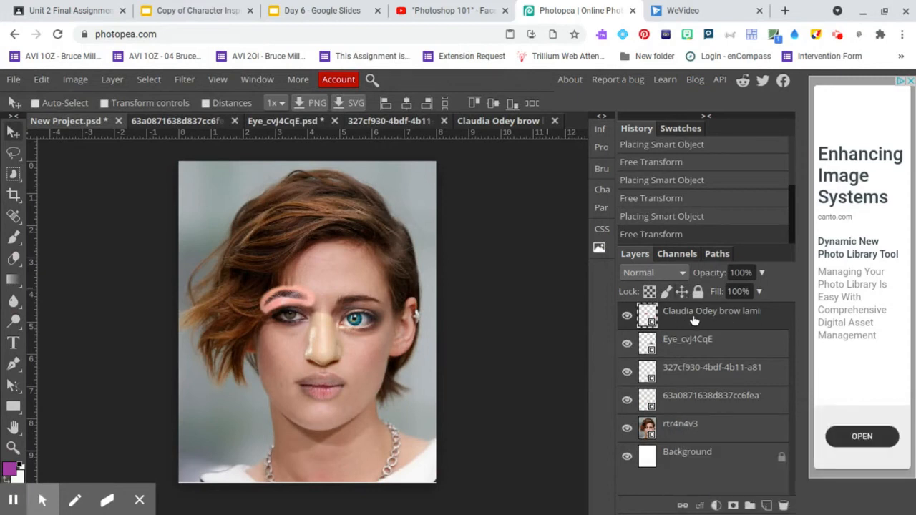
mouse_move(749, 332)
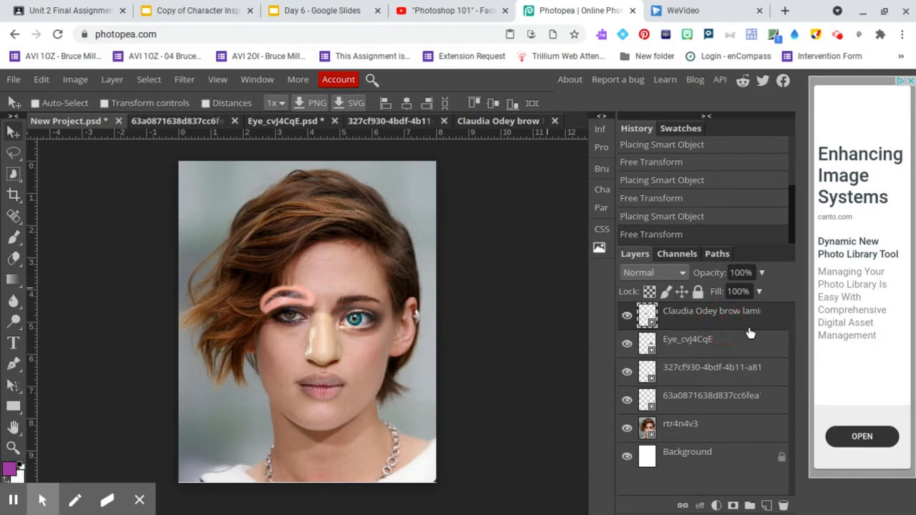
Step: Duplicate the eyebrow layer to get a copy for the other eye
right_click(711, 309)
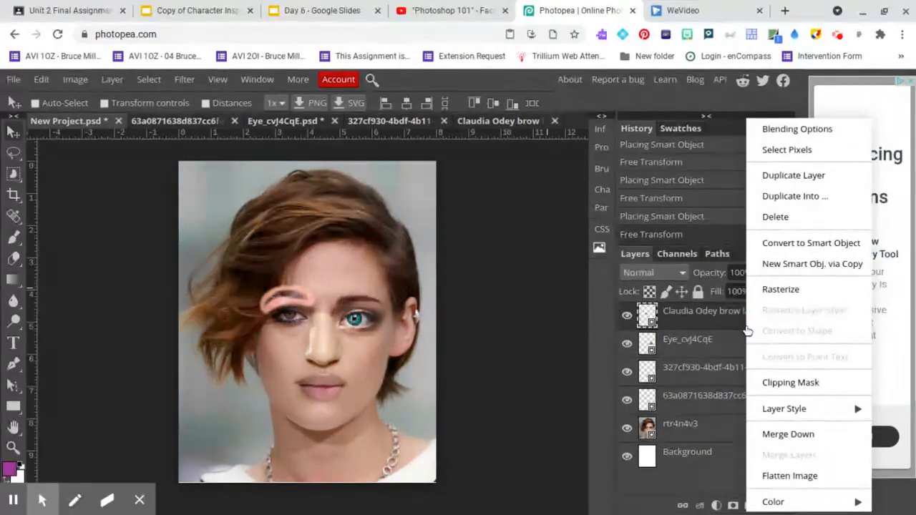
left_click(793, 174)
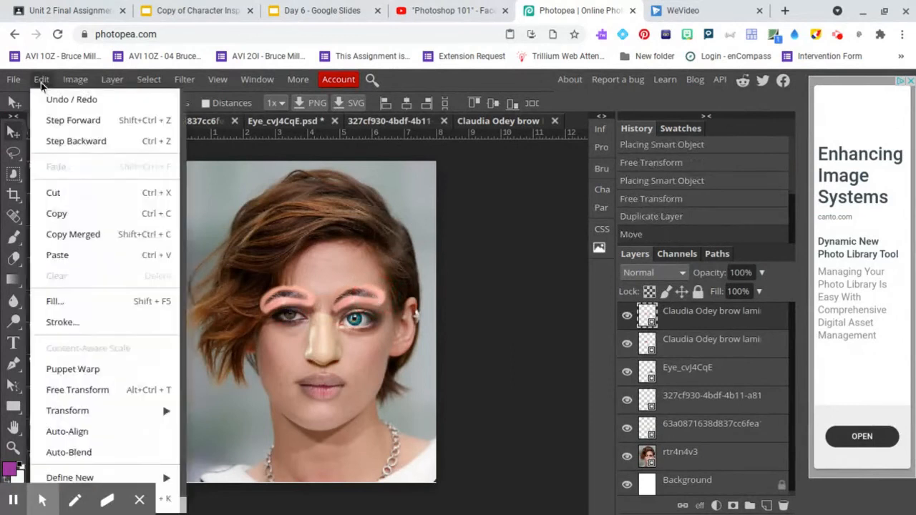
mouse_move(77, 389)
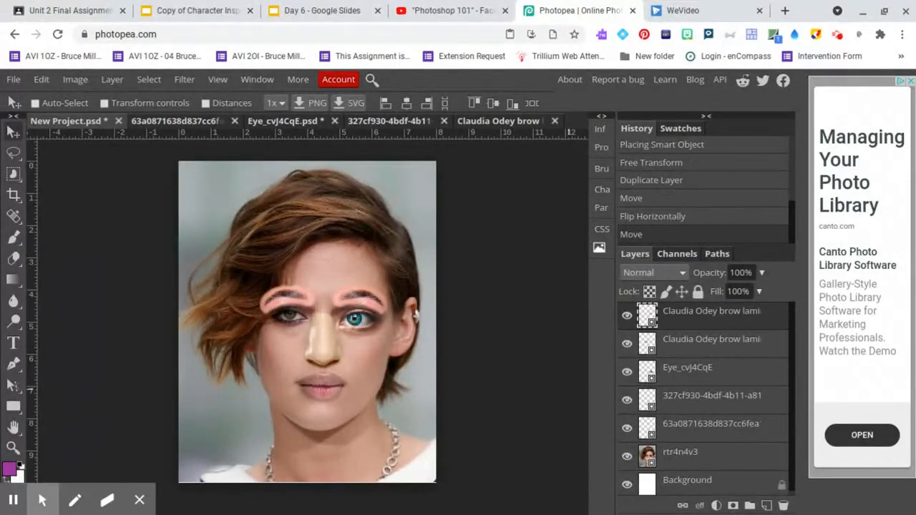
mouse_move(724, 383)
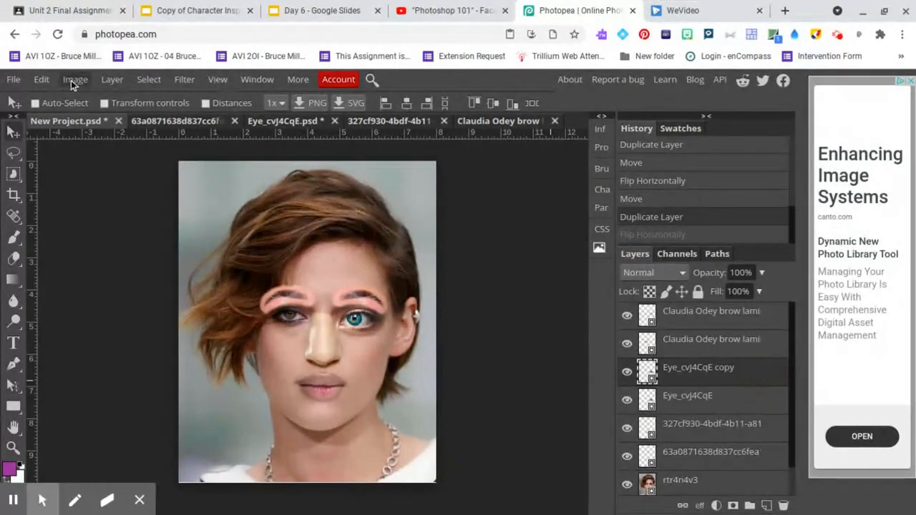
Step: Flip the copied eye horizontally via Edit > Transform
left_click(40, 80)
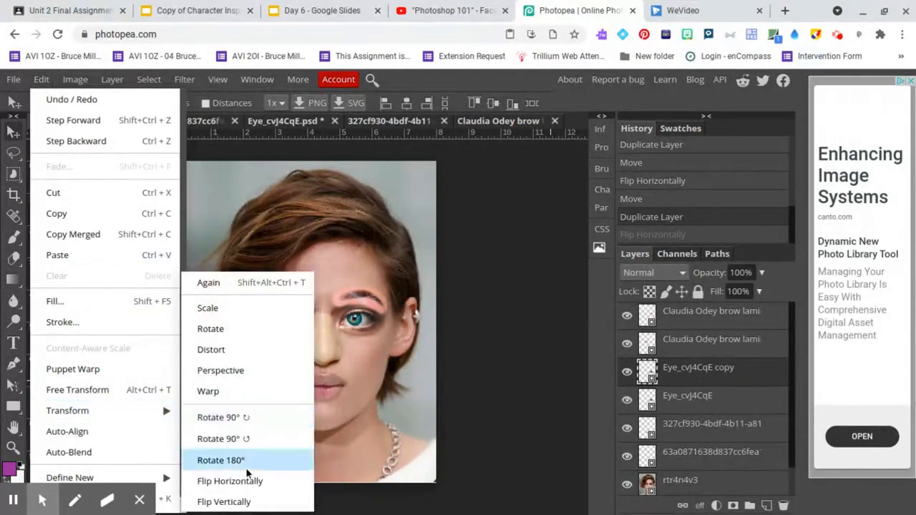
left_click(229, 481)
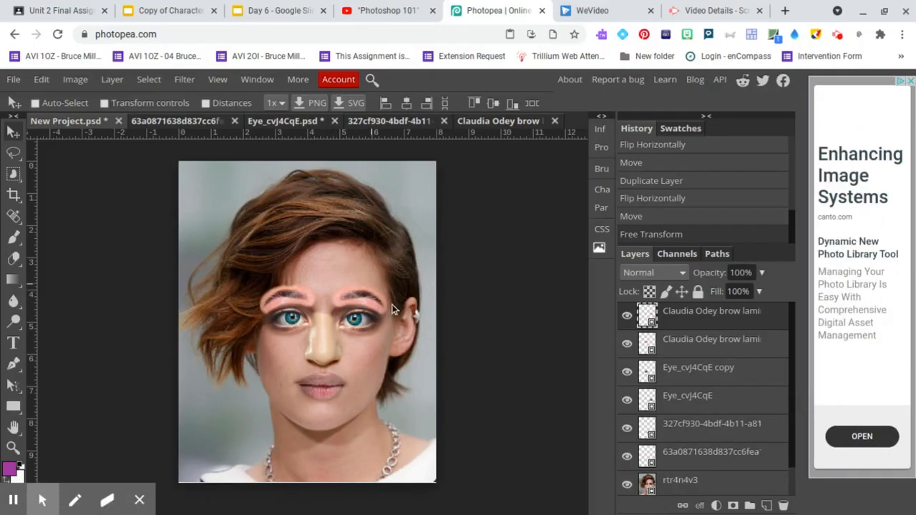
mouse_move(332, 308)
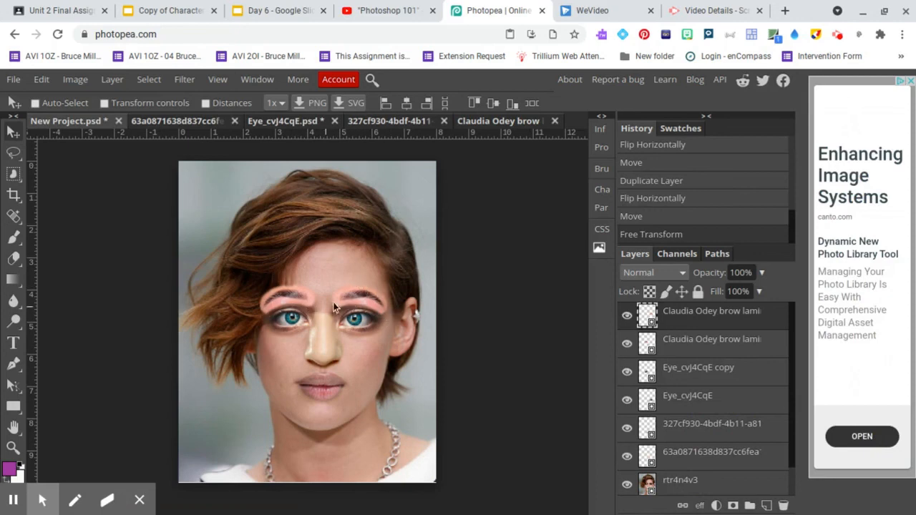
mouse_move(400, 286)
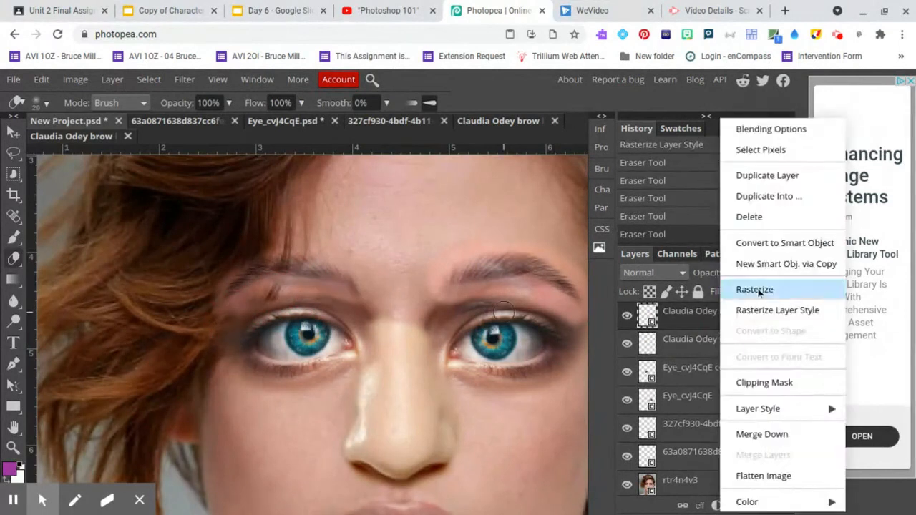
Step: Rasterize the eyebrow layer so its edges can be erased
left_click(754, 289)
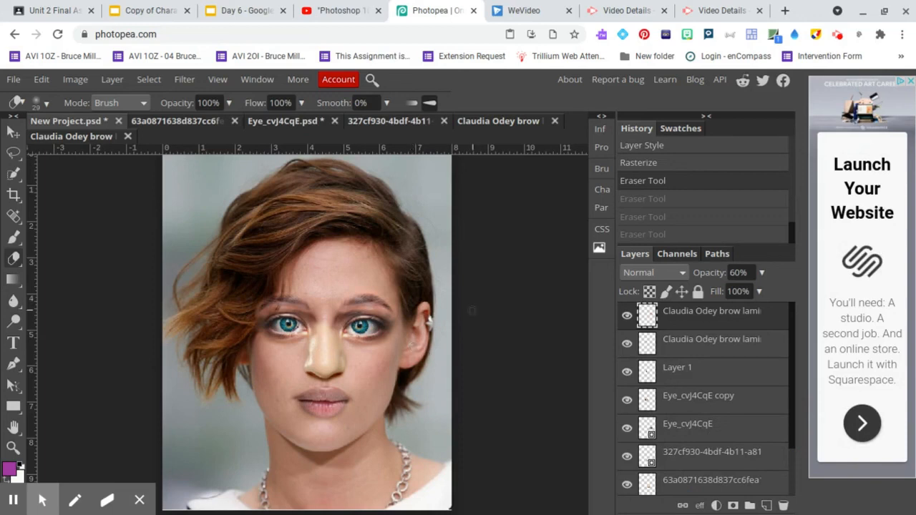
mouse_move(34, 86)
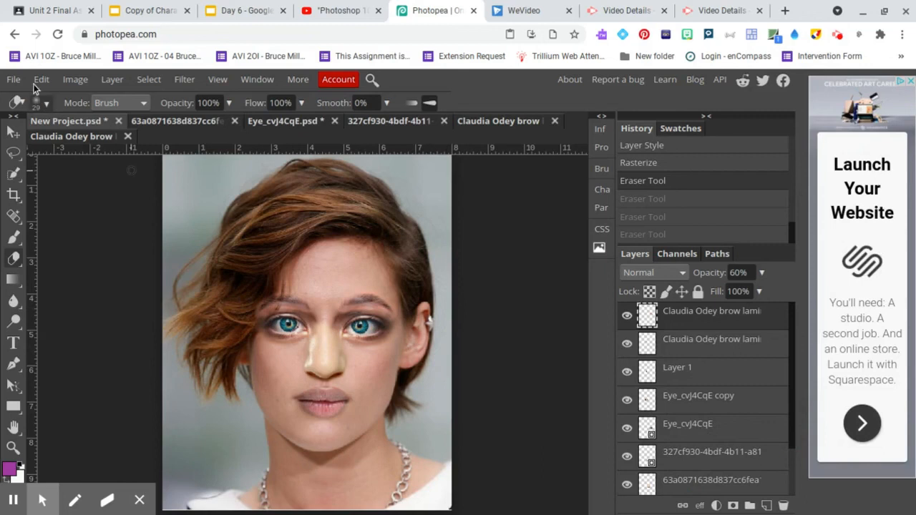
Step: Choose File > Export as > PNG to reach the save-for-web dialog
left_click(13, 80)
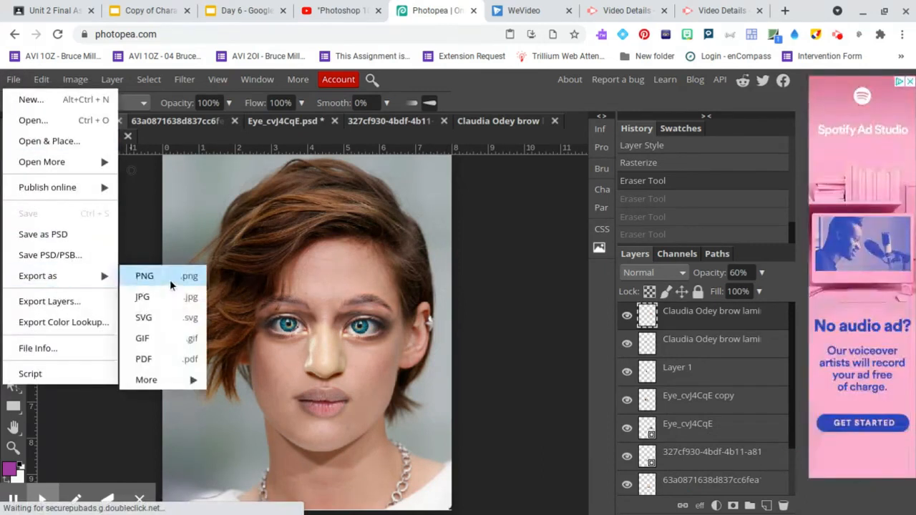
left_click(143, 274)
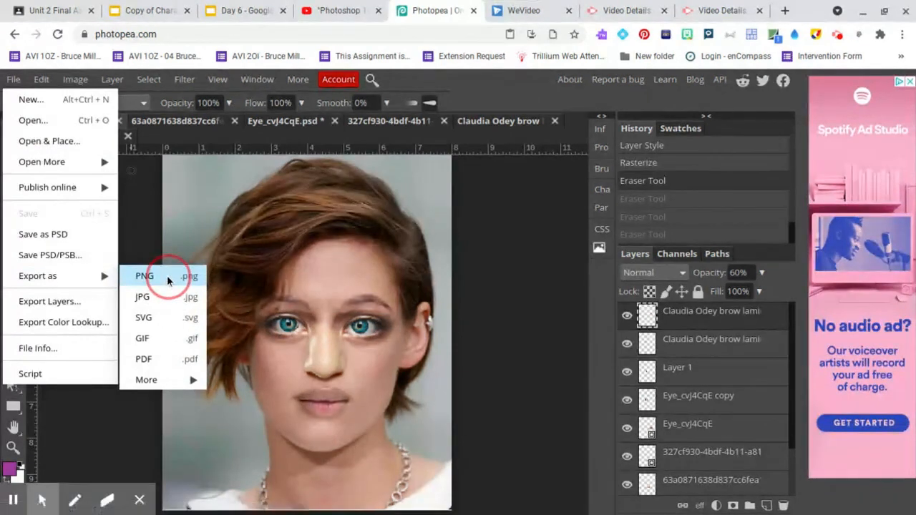
left_click(143, 274)
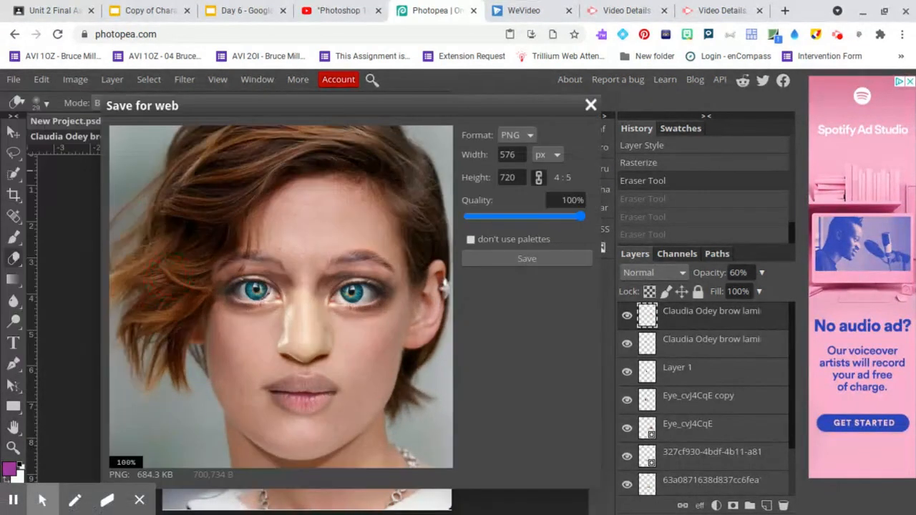